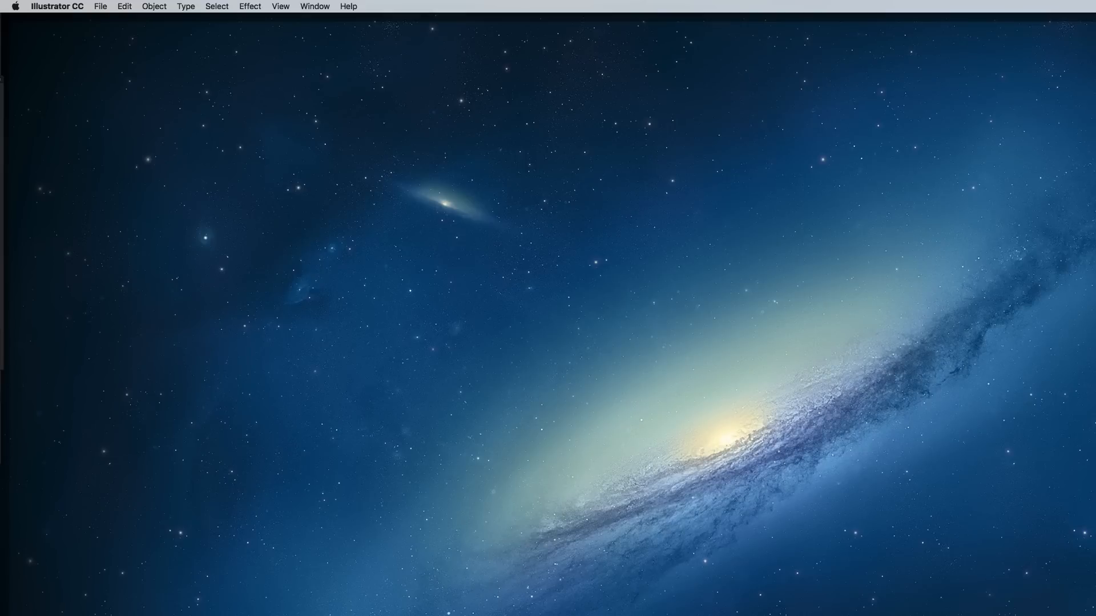
- Create a new A4 297×210 mm landscape document in RGB colour mode
{"action": "left_click", "coordinate": [99, 7]}
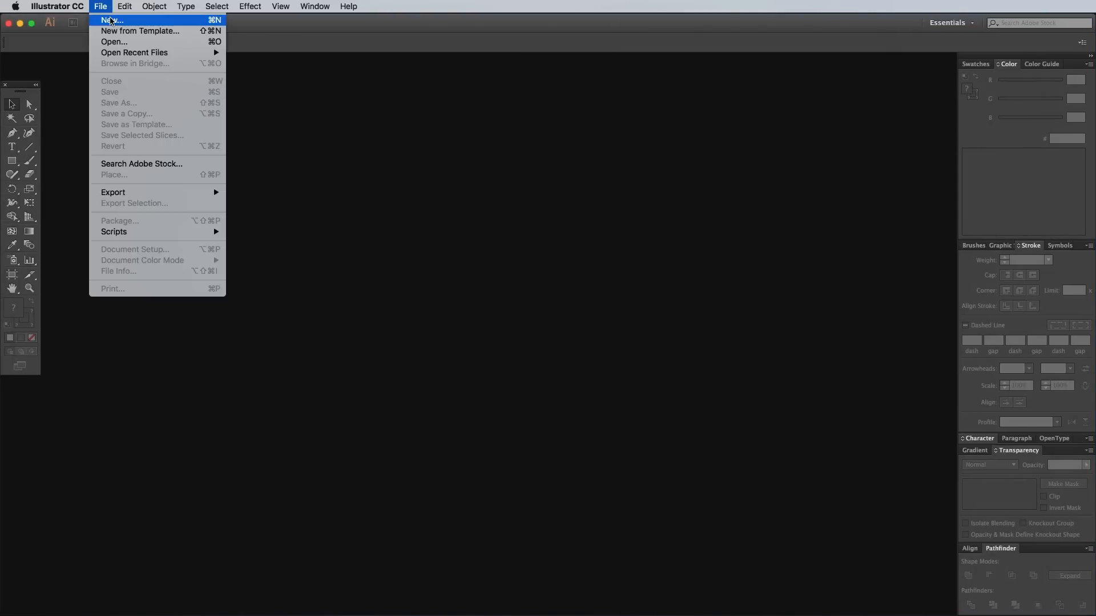
{"action": "left_click", "coordinate": [109, 19]}
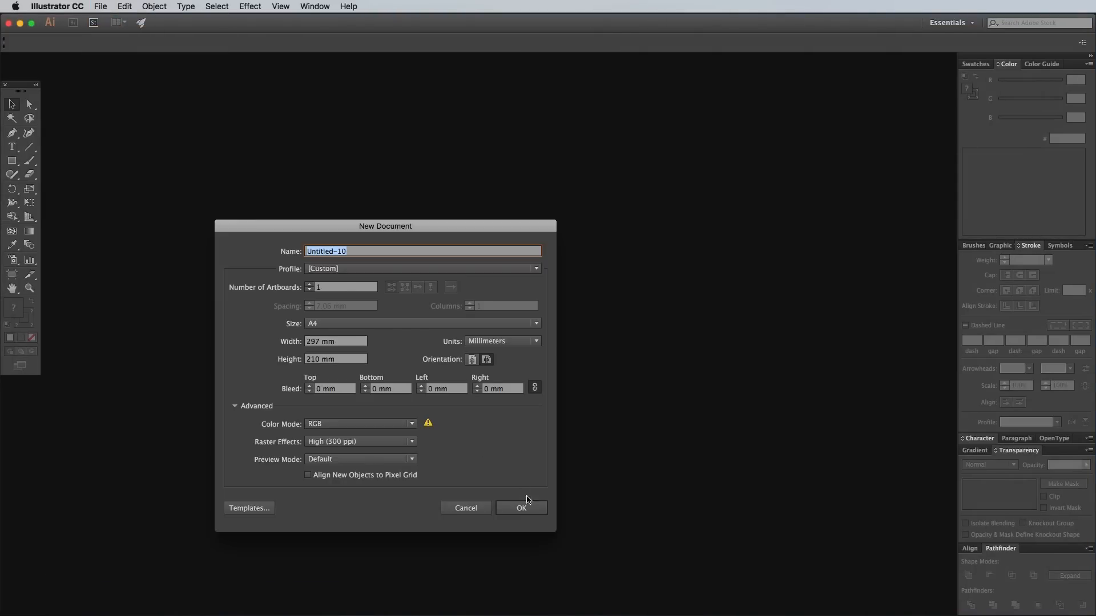
{"action": "left_click", "coordinate": [520, 508]}
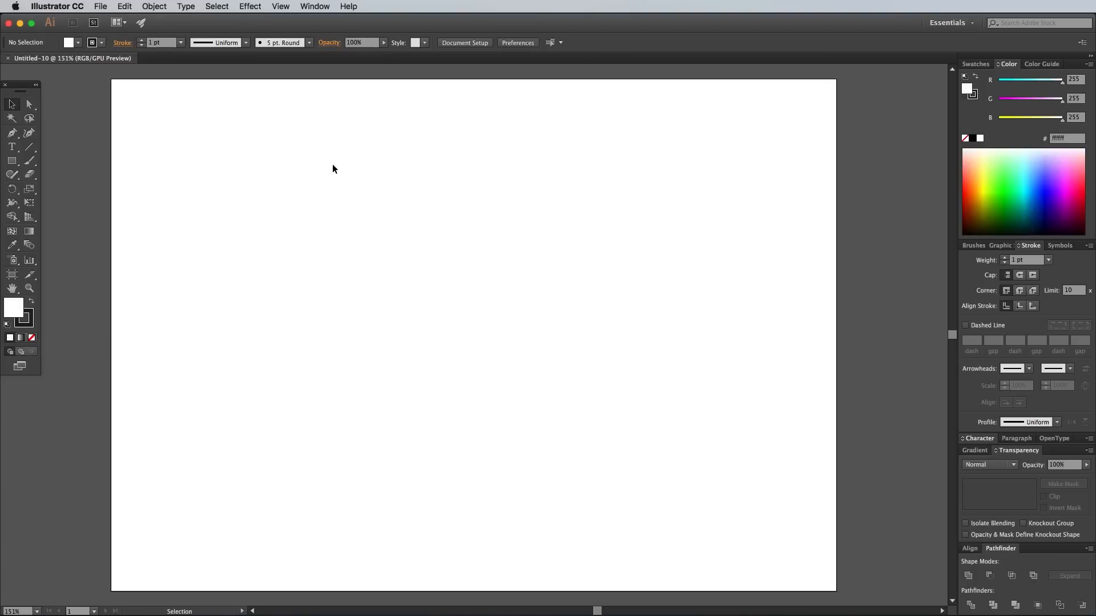
- Show the page at Actual Size and draw a tall narrow rectangle, about 28 × 84 mm
{"action": "left_click", "coordinate": [281, 7]}
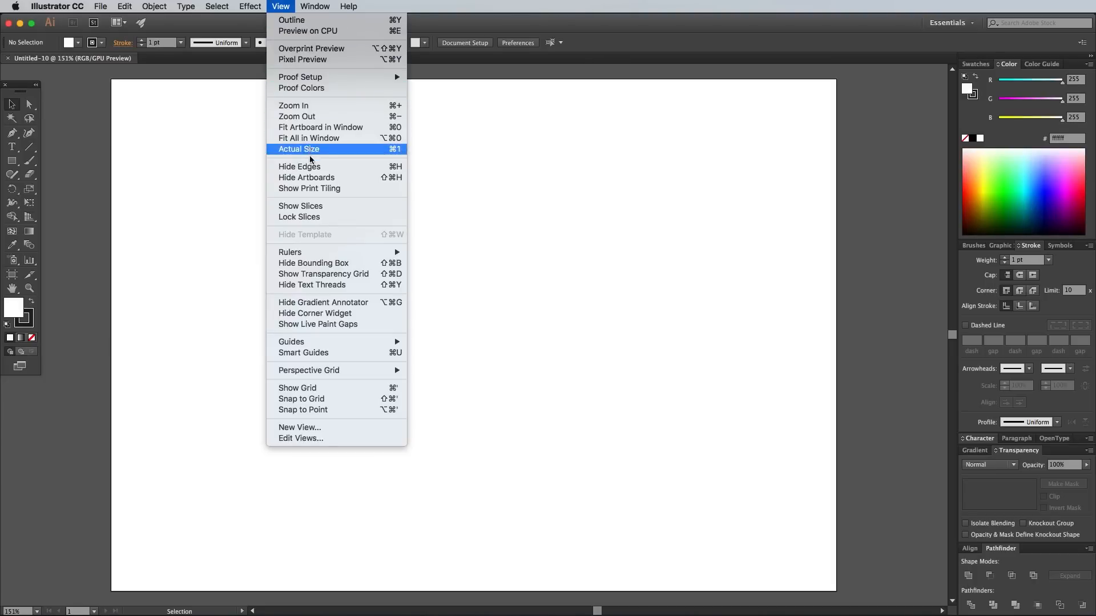
{"action": "left_click", "coordinate": [298, 149]}
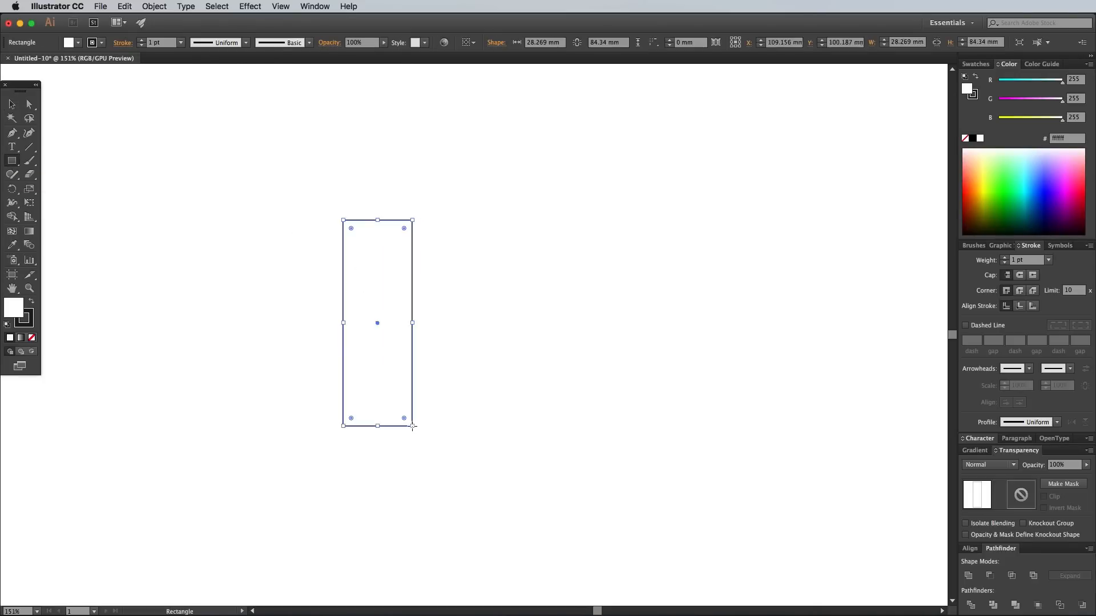
{"action": "left_click", "coordinate": [124, 5]}
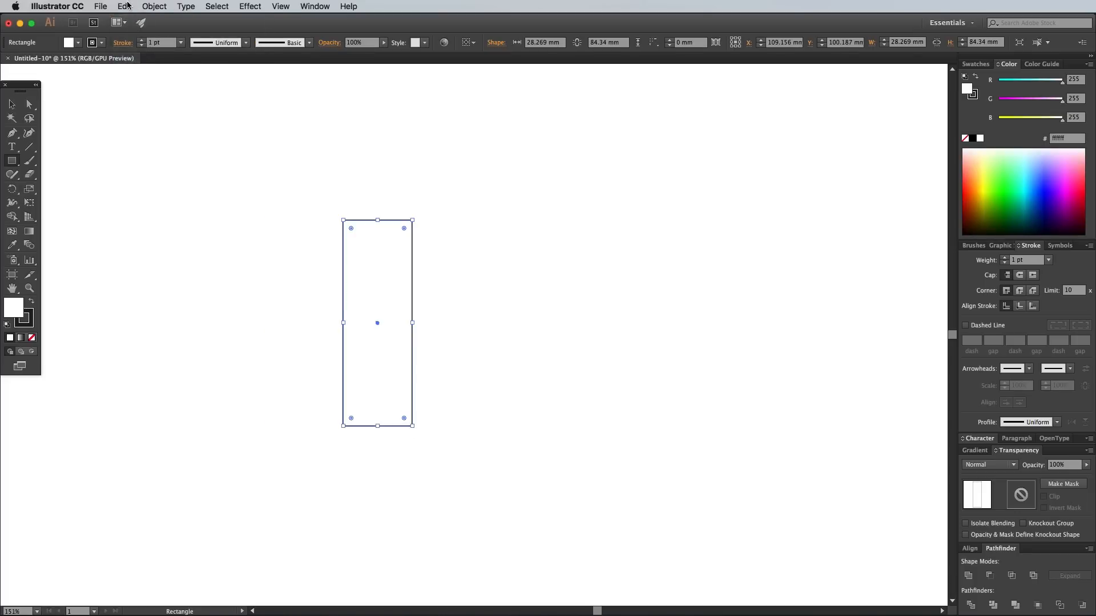
{"action": "mouse_move", "coordinate": [154, 76]}
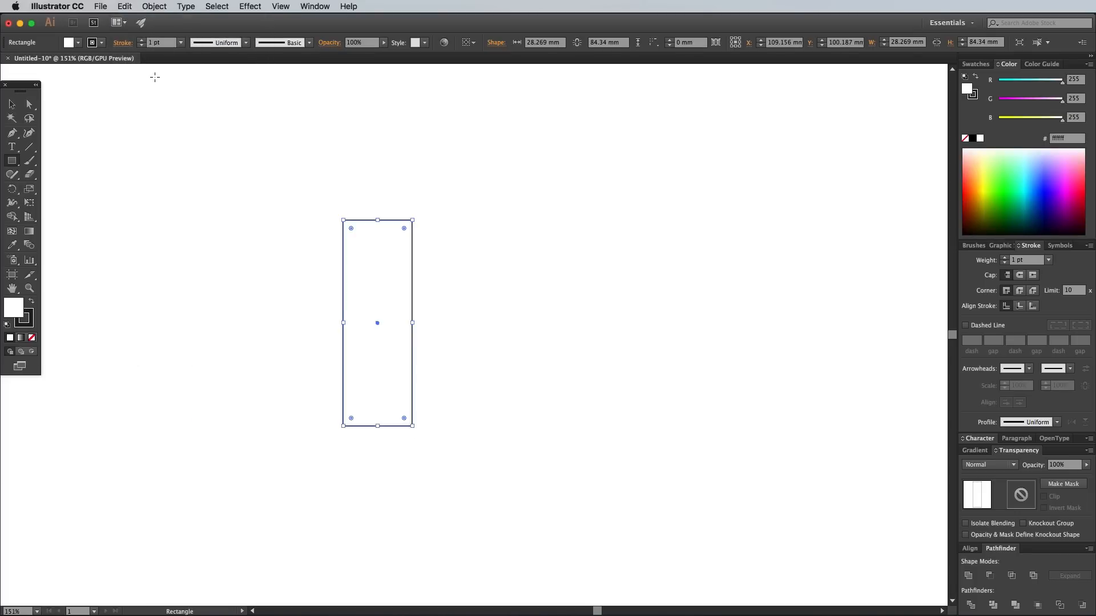
- Drag the rectangle's right-side anchors rightward to form a slanted diagonal leg
{"action": "left_click", "coordinate": [185, 251]}
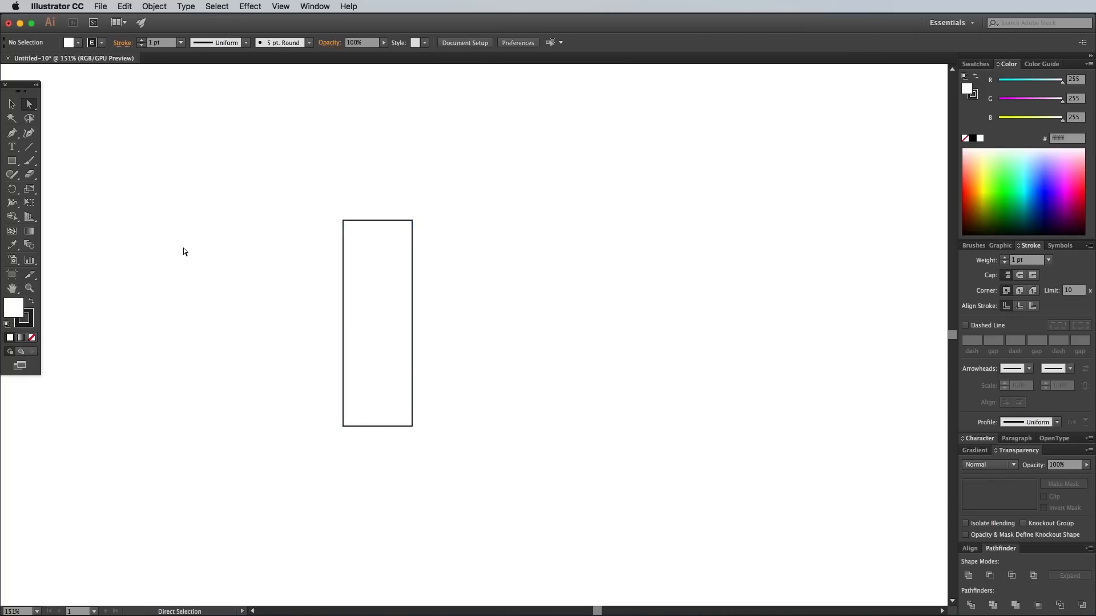
{"action": "mouse_move", "coordinate": [381, 430]}
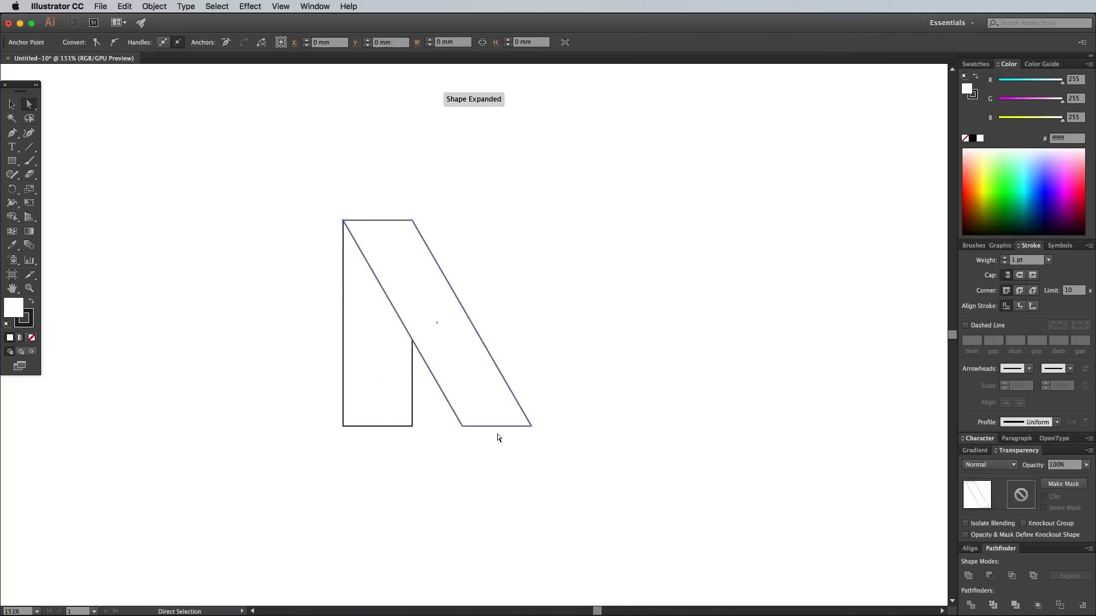
{"action": "left_click", "coordinate": [454, 321]}
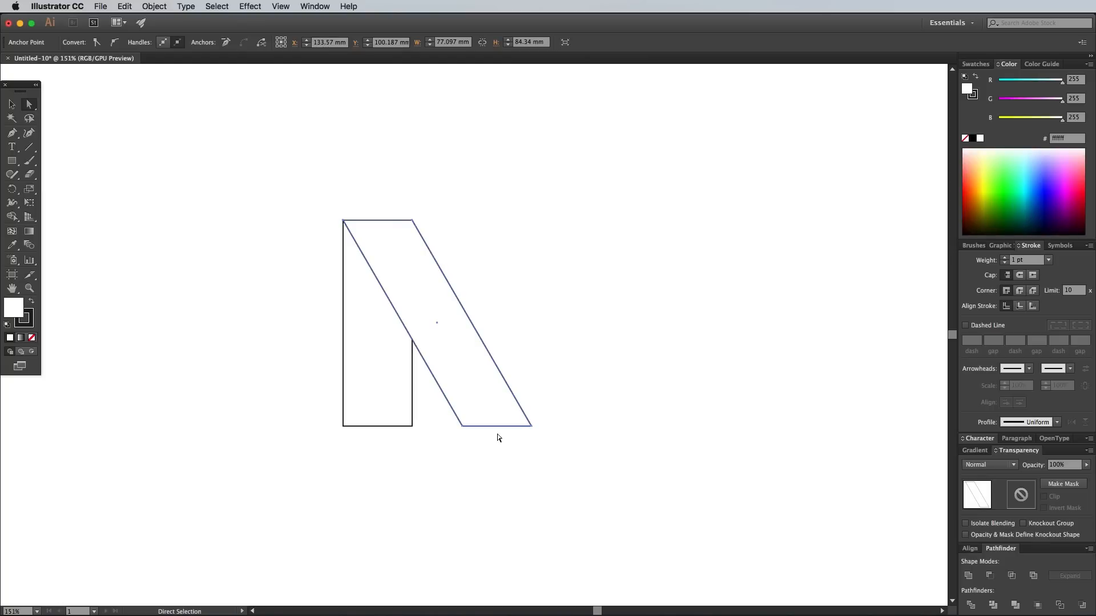
{"action": "mouse_move", "coordinate": [248, 227]}
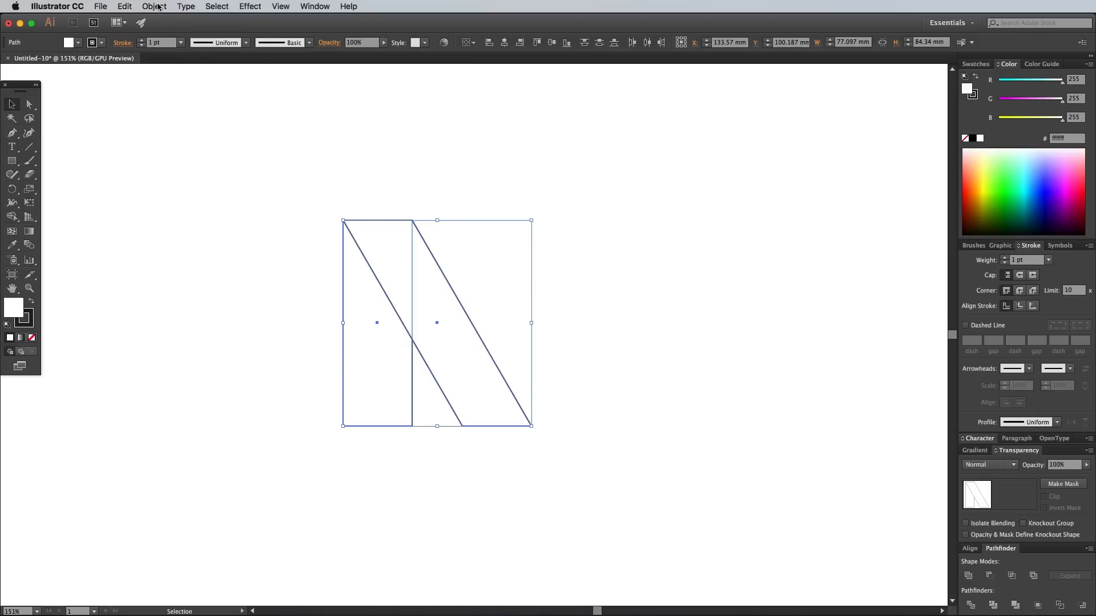
- Reflect a vertical copy of both shapes and drag it right to complete the M outline
{"action": "left_click", "coordinate": [154, 6]}
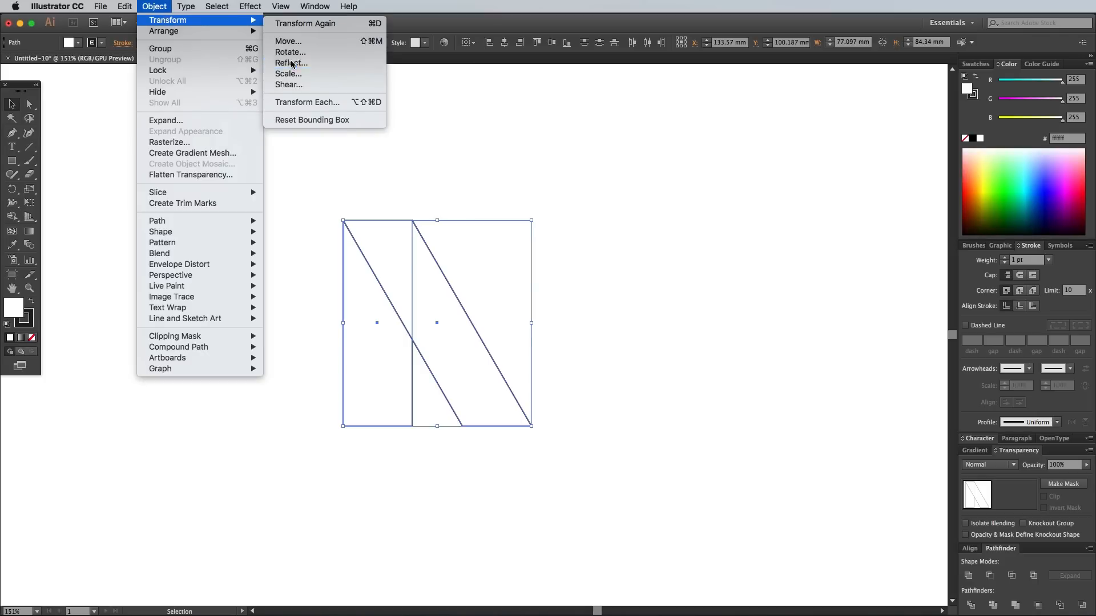
{"action": "left_click", "coordinate": [291, 62]}
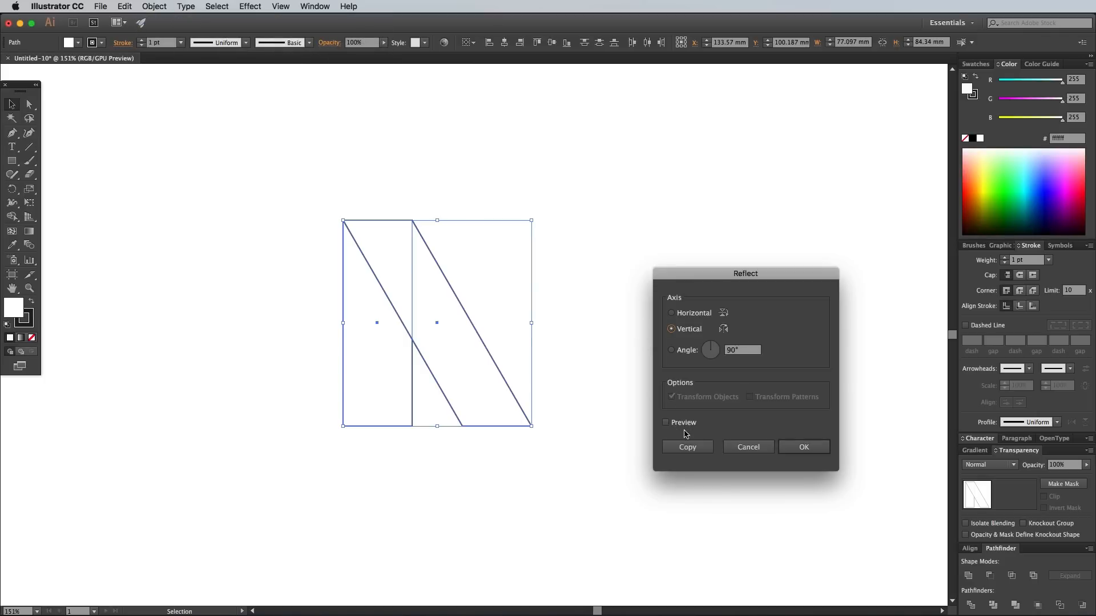
{"action": "left_click", "coordinate": [686, 446]}
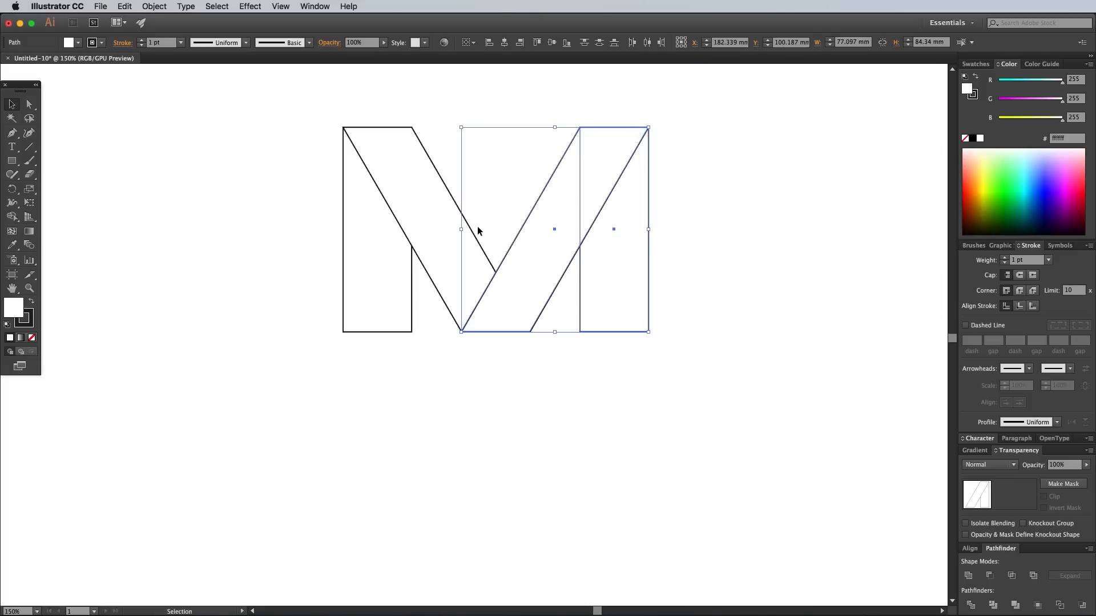
{"action": "left_click", "coordinate": [724, 381]}
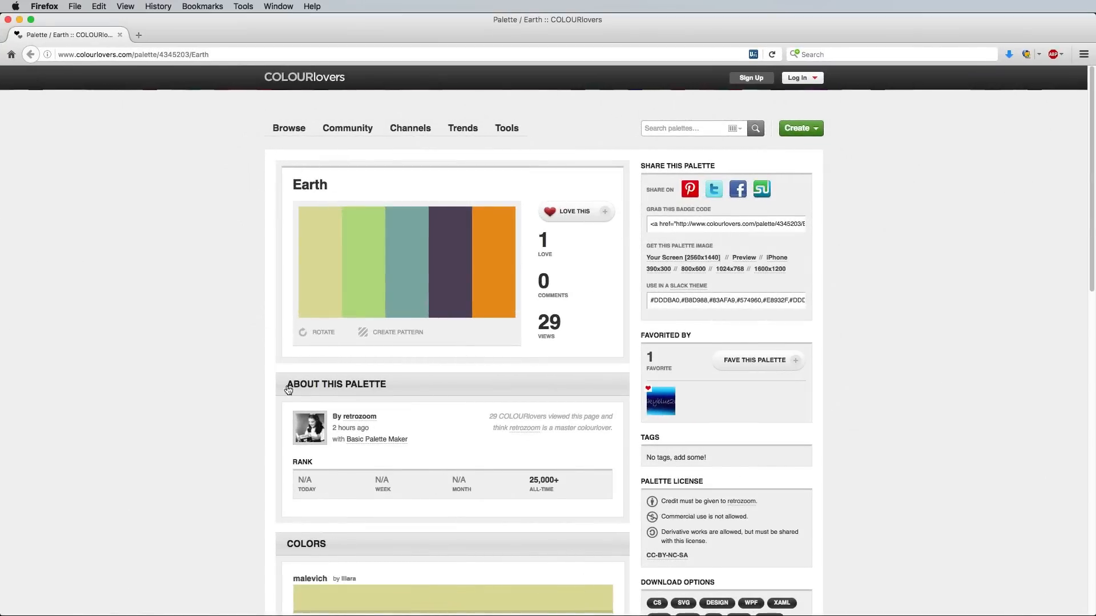
{"action": "mouse_move", "coordinate": [233, 171]}
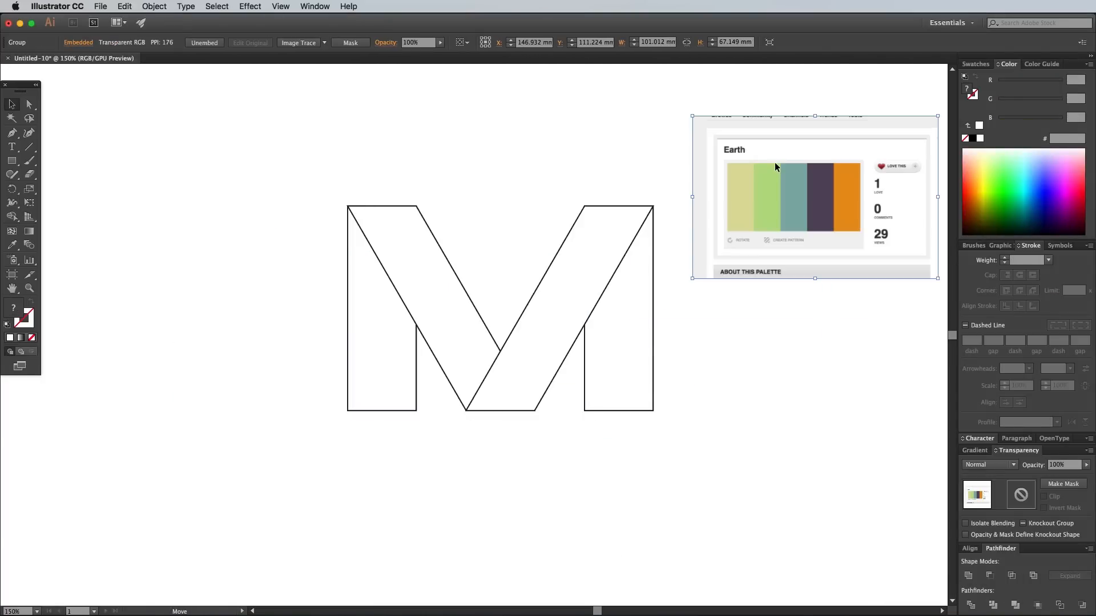
- Fill the left upright dark purple and the left diagonal band orange from the palette, with no stroke
{"action": "left_click", "coordinate": [383, 307]}
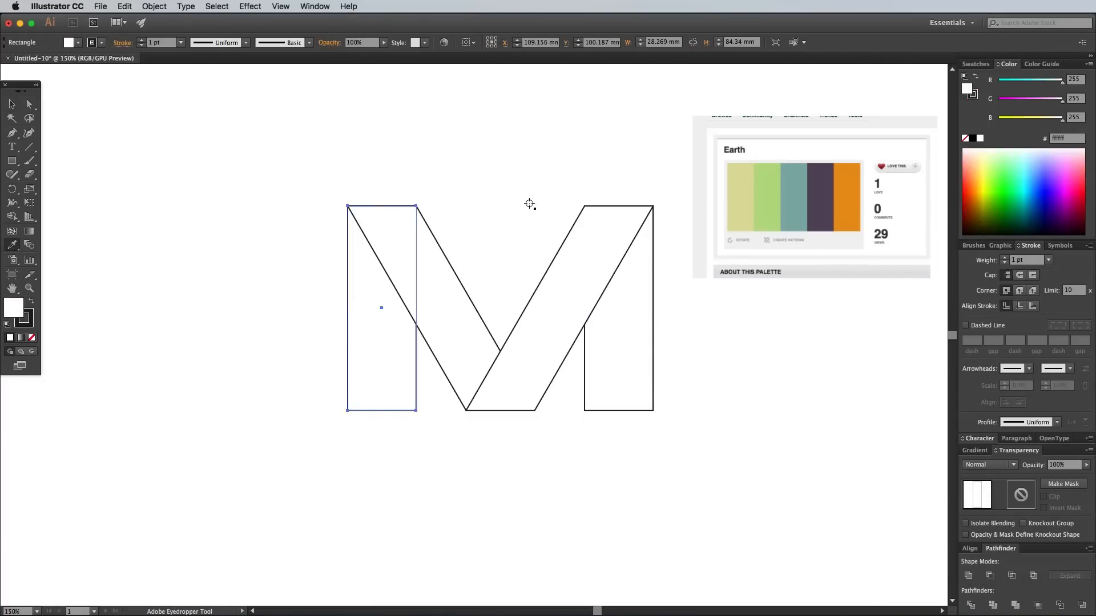
{"action": "left_click", "coordinate": [819, 196]}
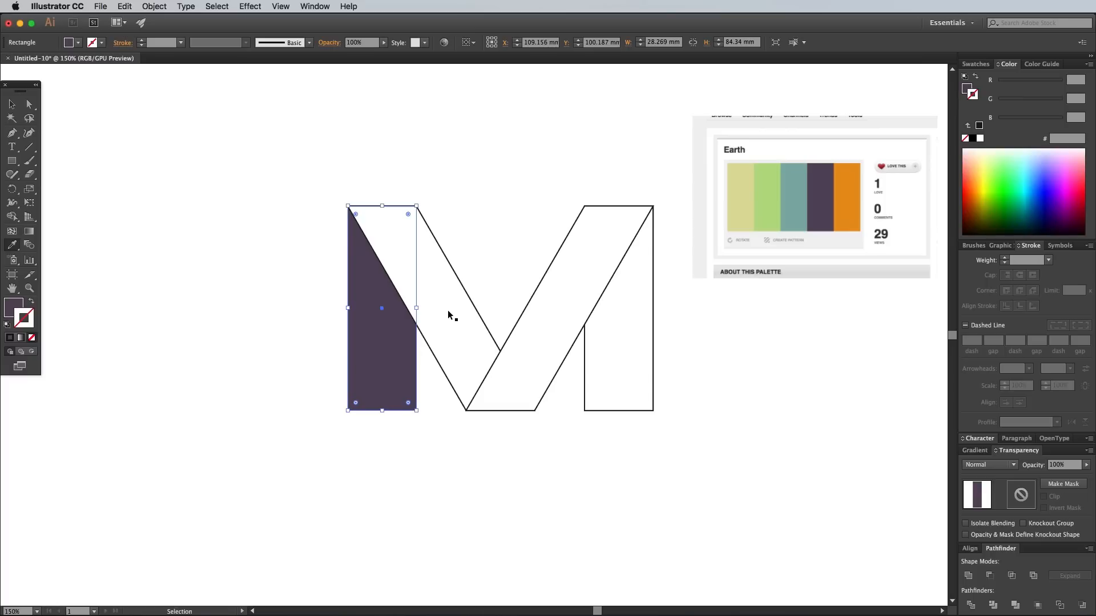
{"action": "left_click", "coordinate": [404, 309]}
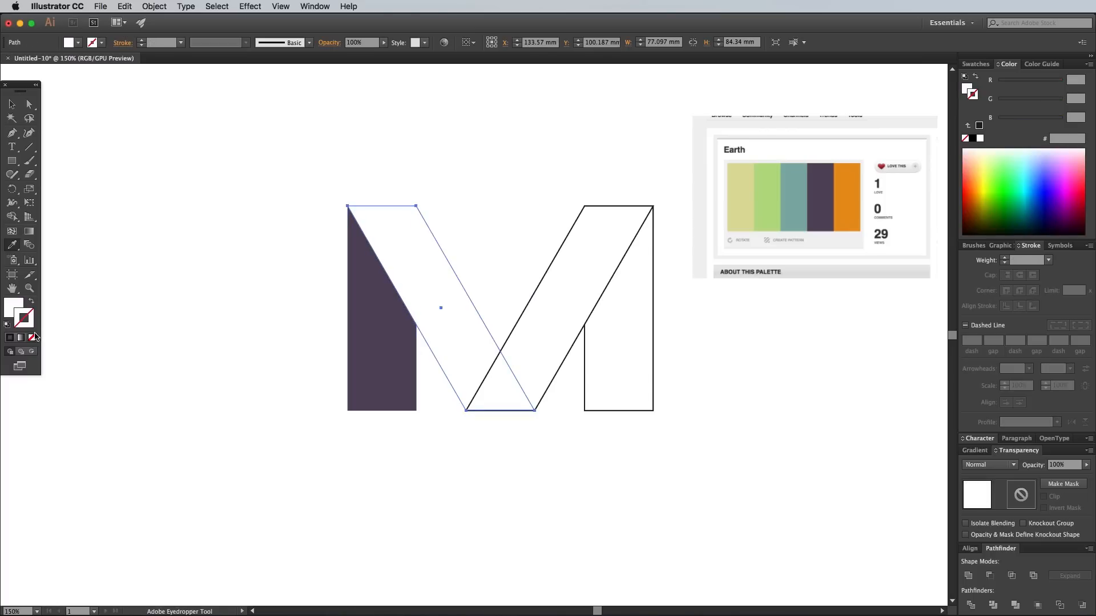
{"action": "left_click", "coordinate": [561, 269]}
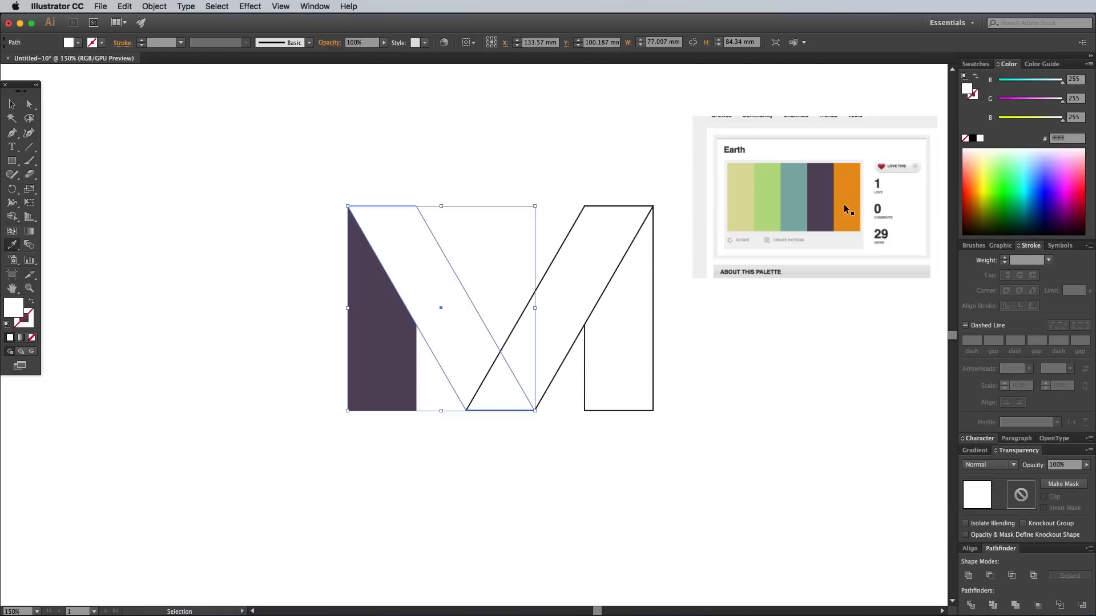
{"action": "left_click", "coordinate": [845, 205]}
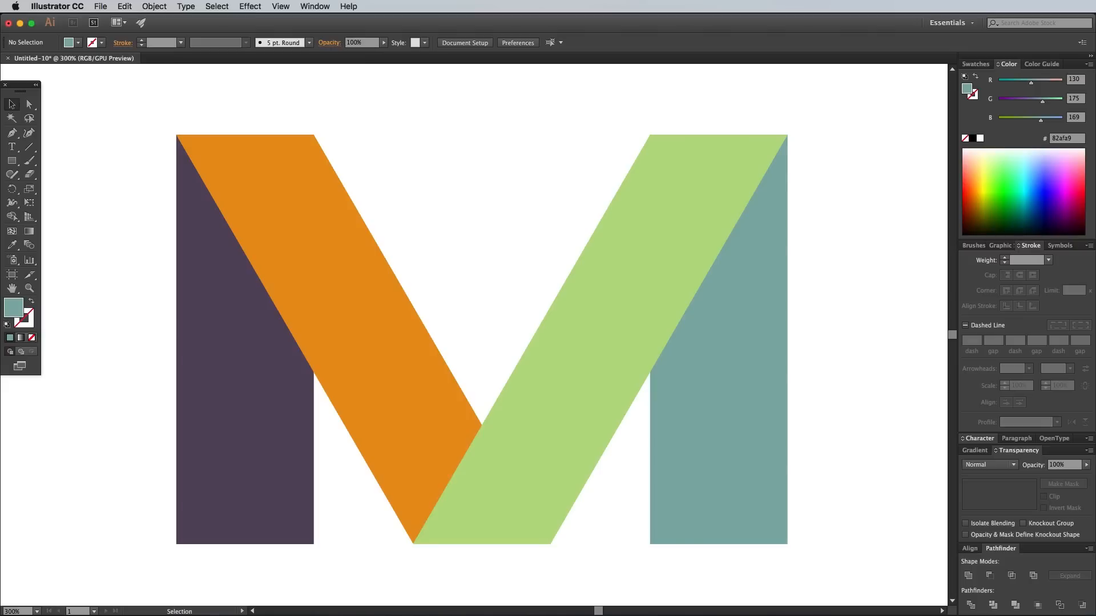
- Hide the Corner Widget and switch to the Pen tool for freeform paths
{"action": "left_click", "coordinate": [281, 7]}
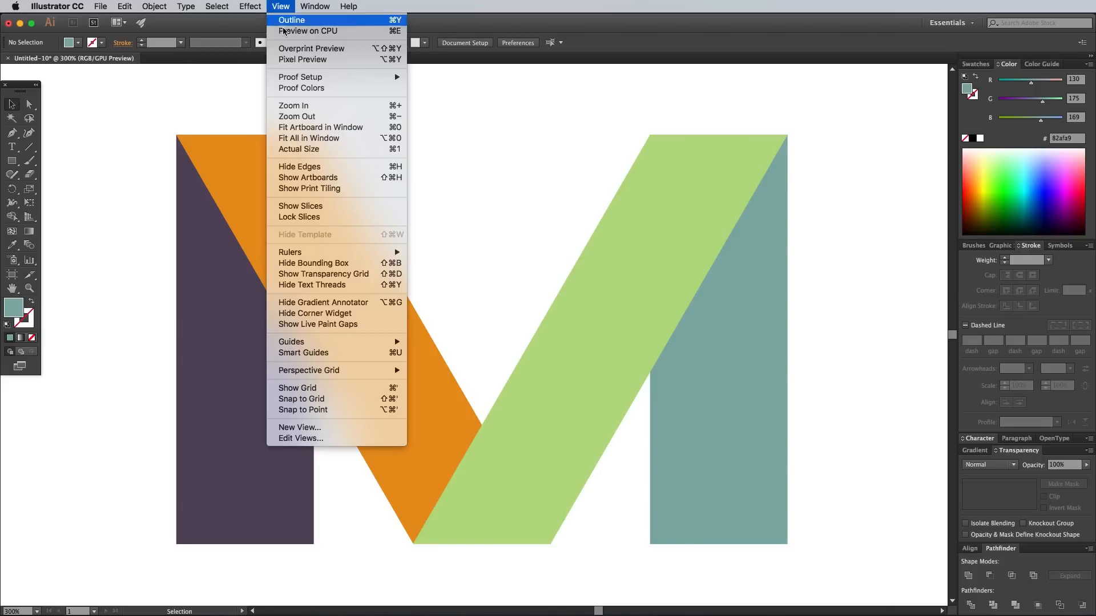
{"action": "mouse_move", "coordinate": [315, 312]}
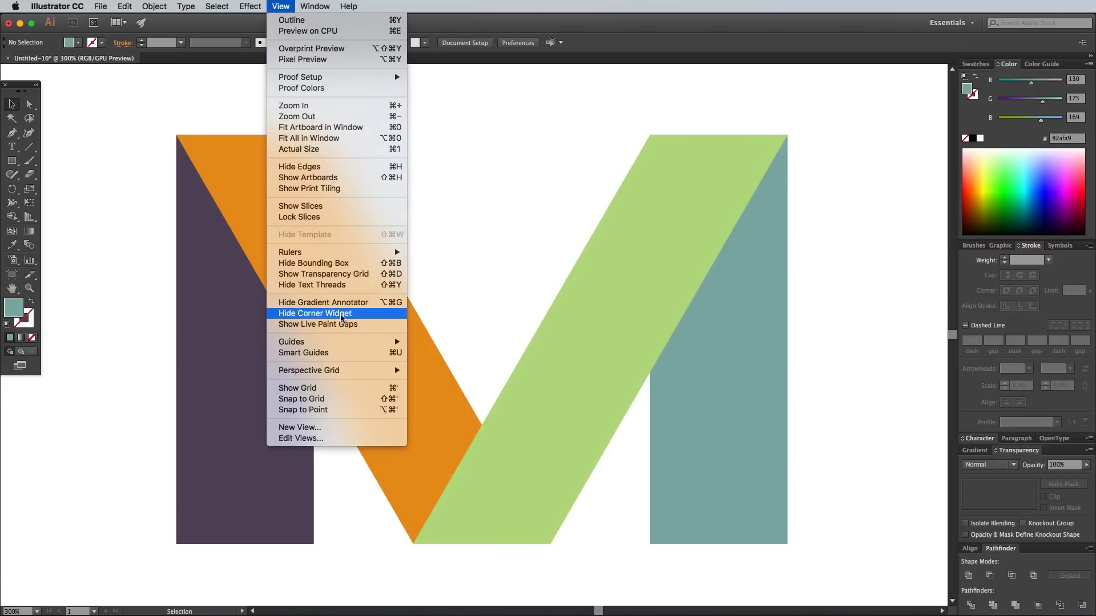
{"action": "left_click", "coordinate": [315, 313]}
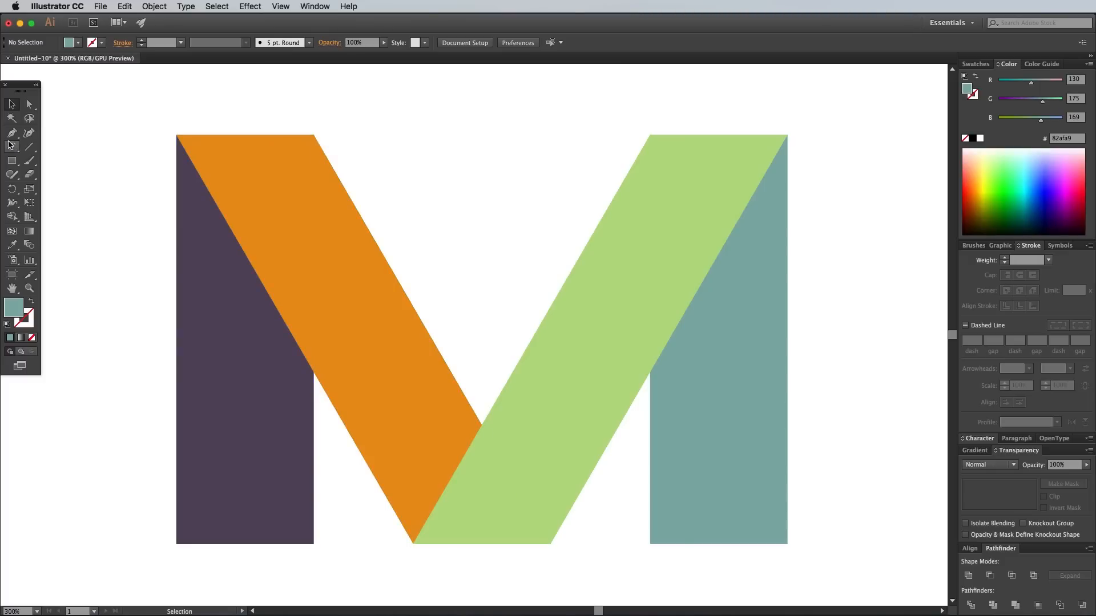
{"action": "left_click", "coordinate": [11, 147]}
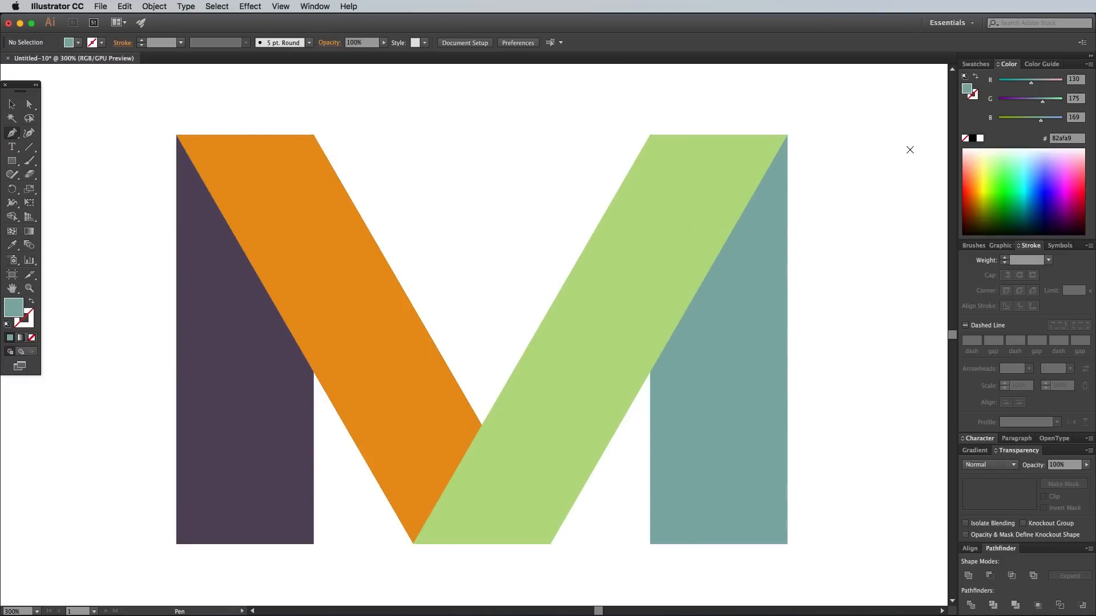
- Draw a translucent dark shadow triangle along the purple bar's fold with reduced opacity
{"action": "left_click", "coordinate": [966, 138]}
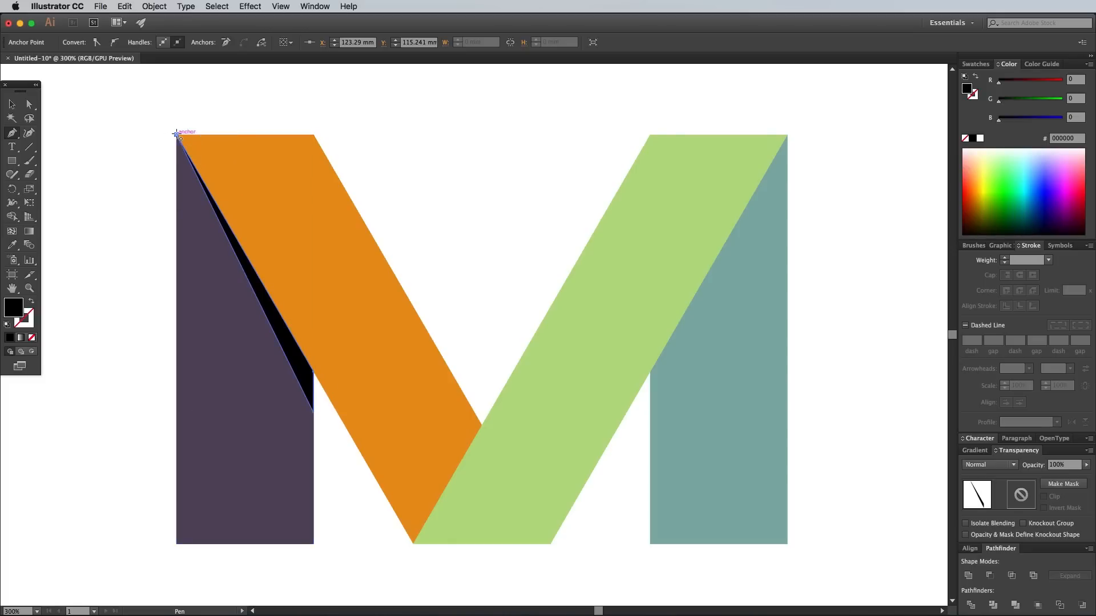
{"action": "mouse_move", "coordinate": [1082, 522]}
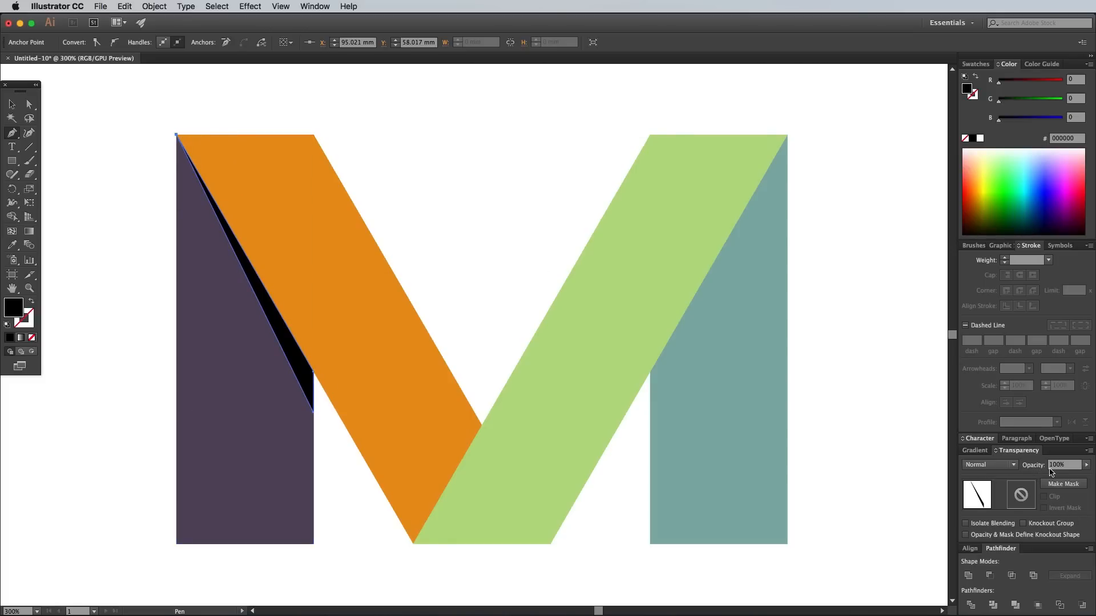
{"action": "triple_click", "coordinate": [1064, 464]}
{"action": "type", "text": "30"}
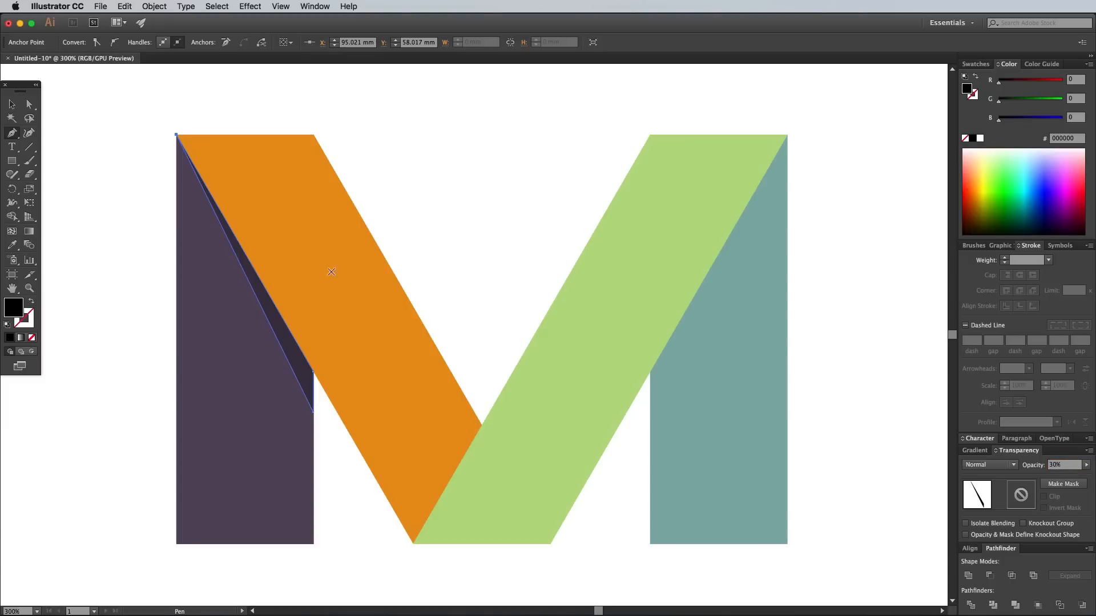
{"action": "left_click", "coordinate": [11, 104]}
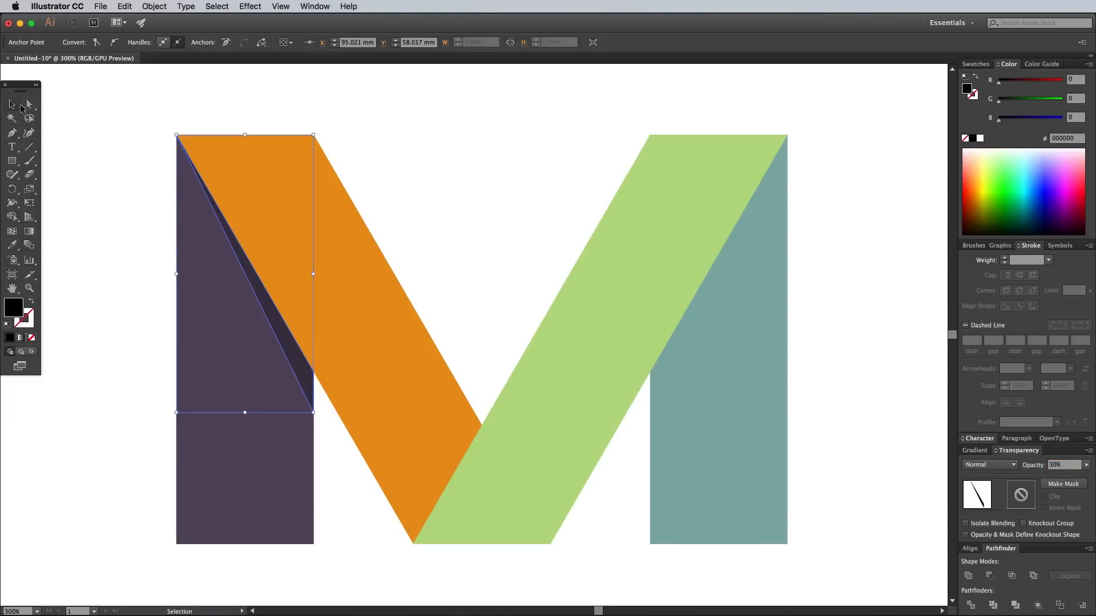
{"action": "left_click", "coordinate": [29, 105]}
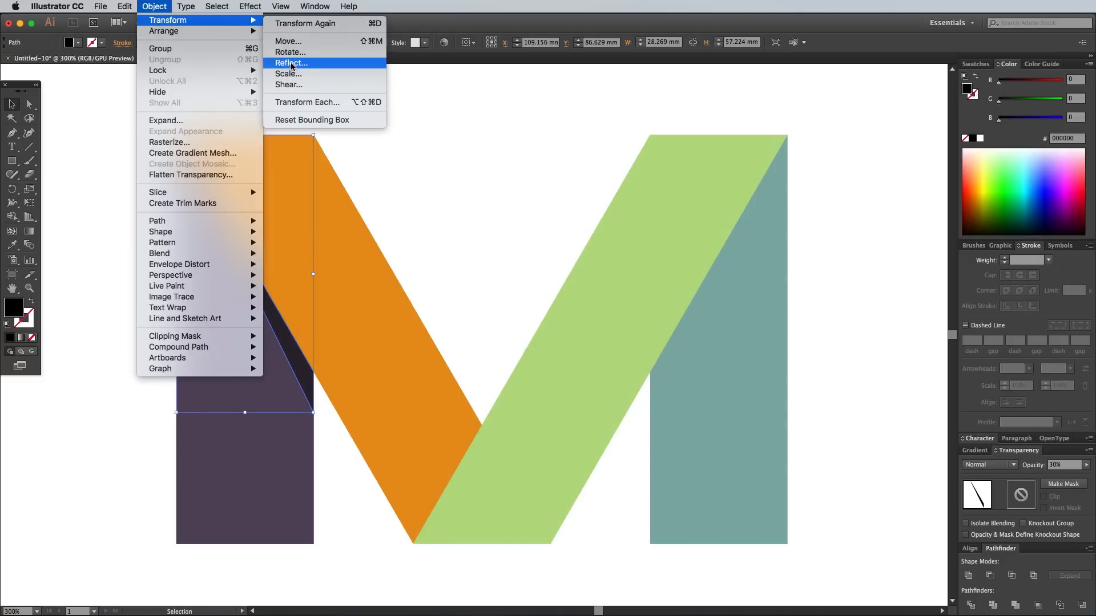
- Reflect the shadow onto the teal bar and draw a small shadow where green crosses orange
{"action": "left_click", "coordinate": [291, 63]}
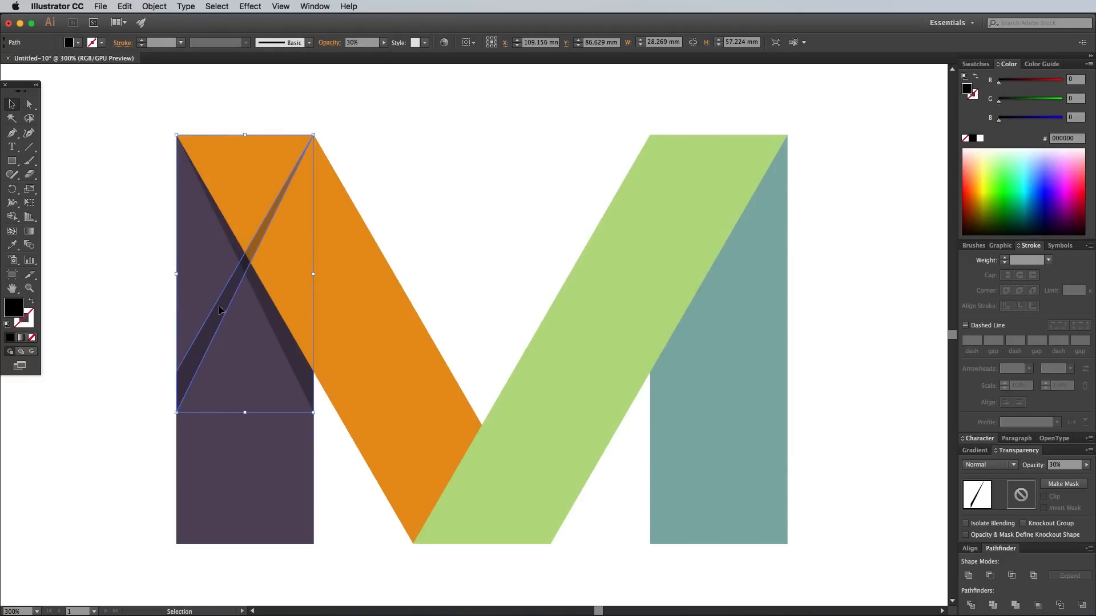
{"action": "left_click", "coordinate": [500, 268]}
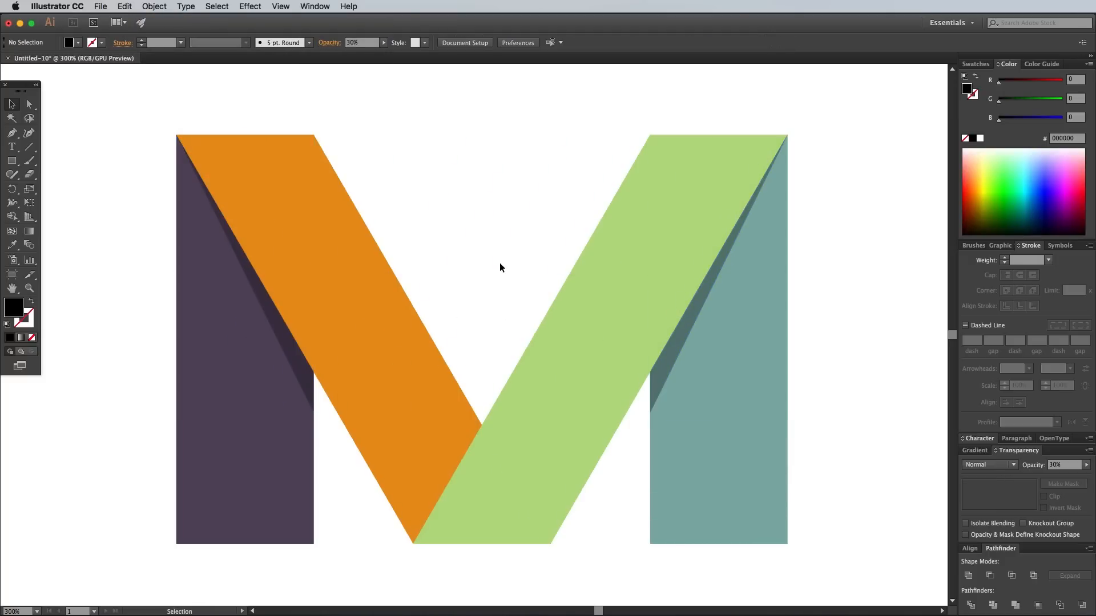
{"action": "left_click", "coordinate": [11, 132]}
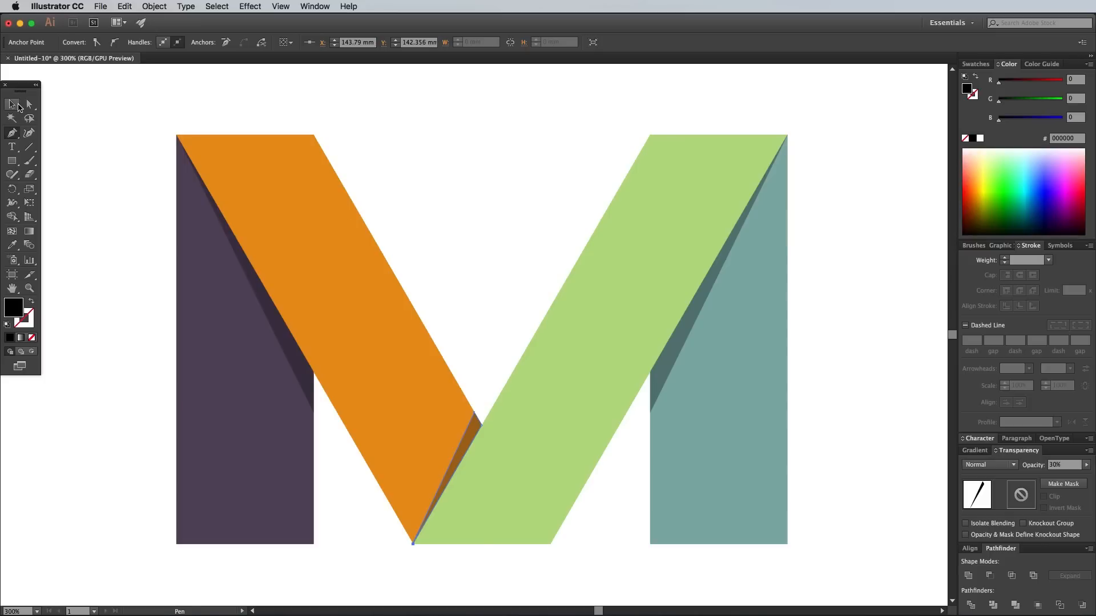
{"action": "left_click", "coordinate": [12, 104]}
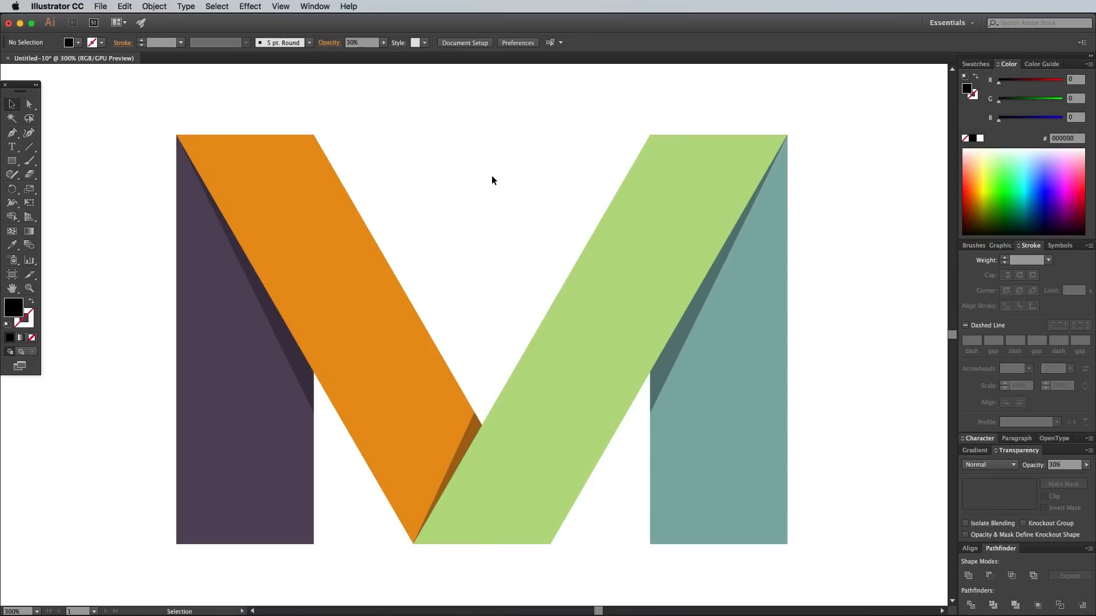
{"action": "mouse_move", "coordinate": [452, 250]}
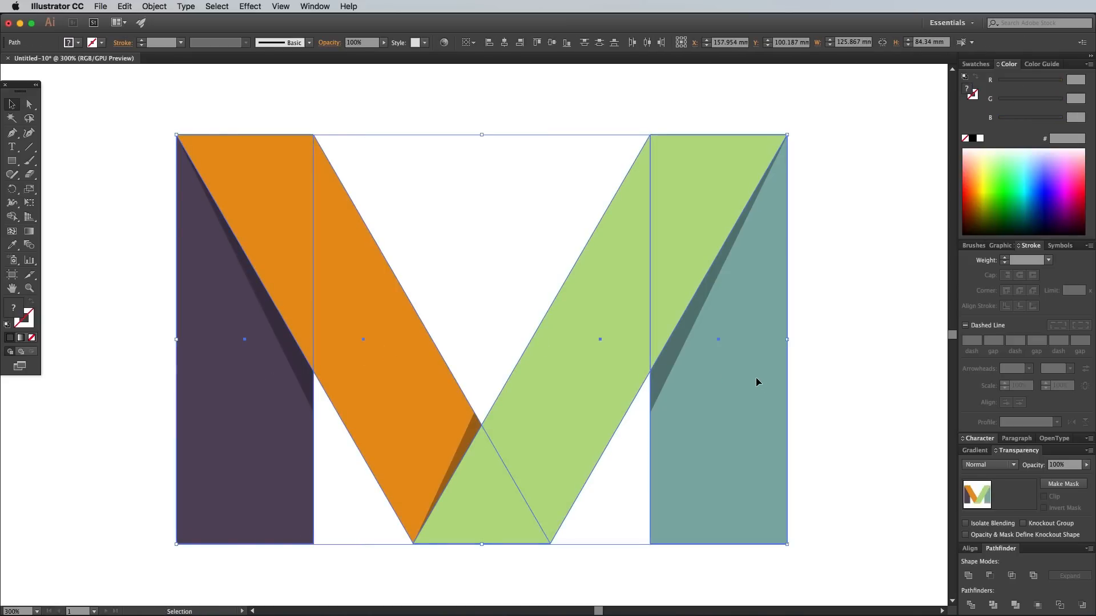
- Fill all four ribbon pieces with the White, Black gradient blended as Soft Light
{"action": "left_click", "coordinate": [29, 104]}
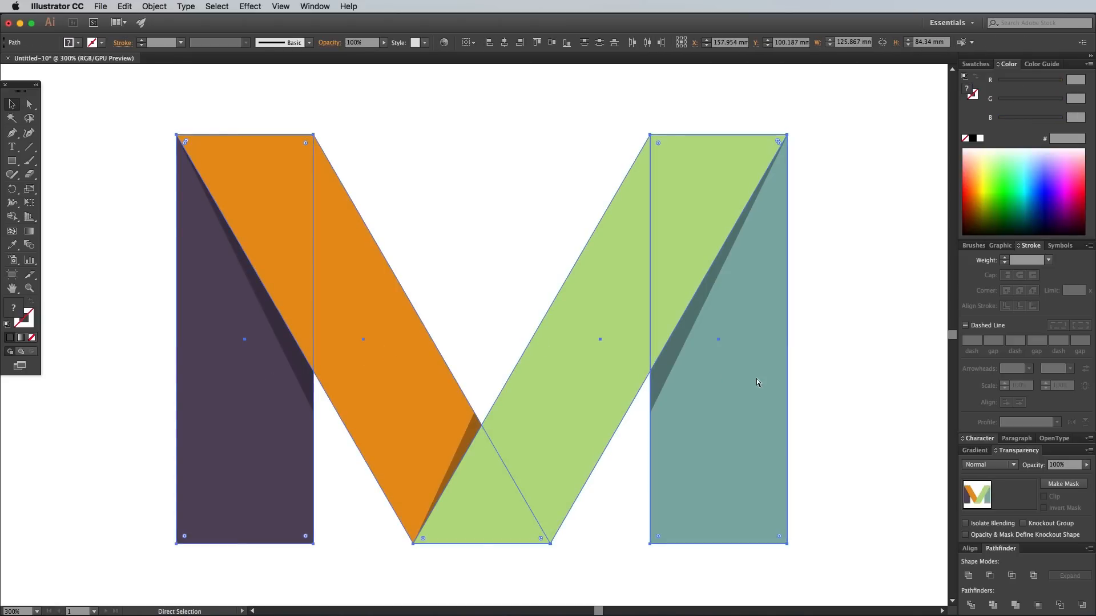
{"action": "left_click", "coordinate": [973, 64]}
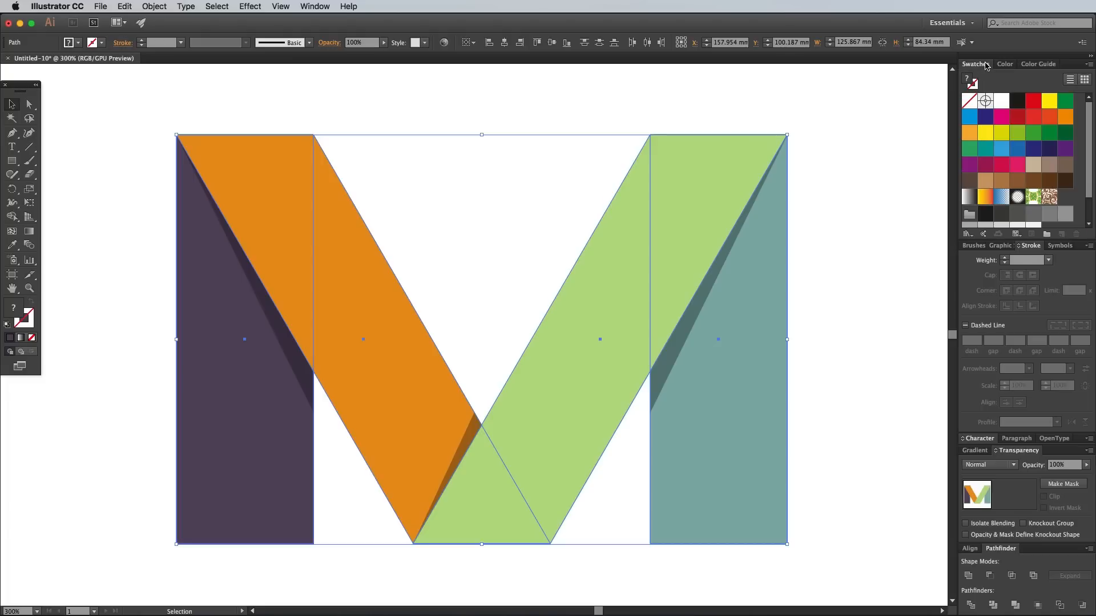
{"action": "left_click", "coordinate": [969, 198]}
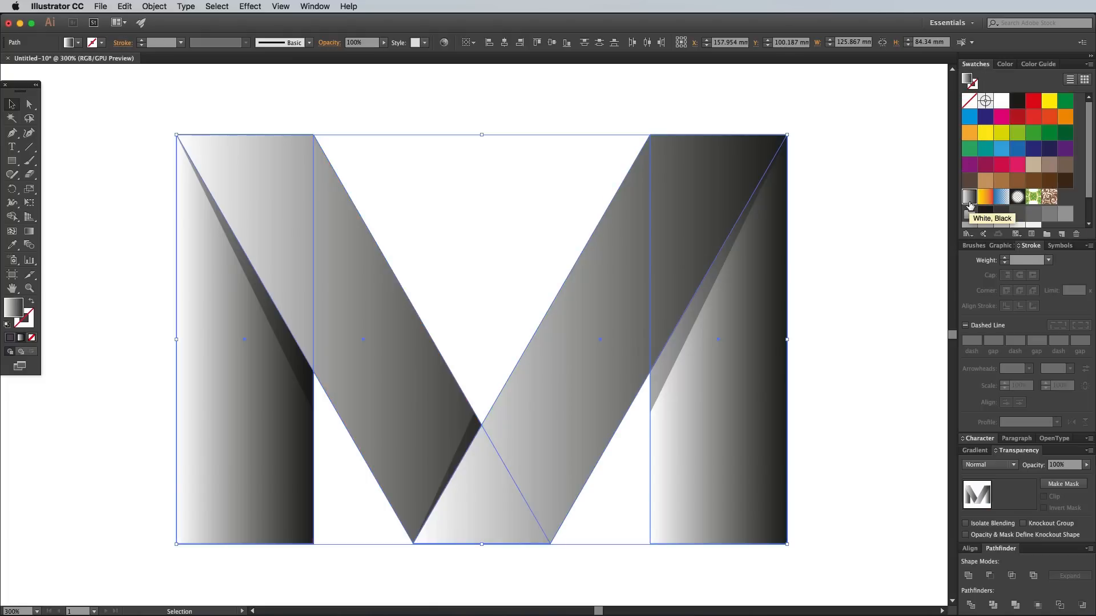
{"action": "mouse_move", "coordinate": [998, 459]}
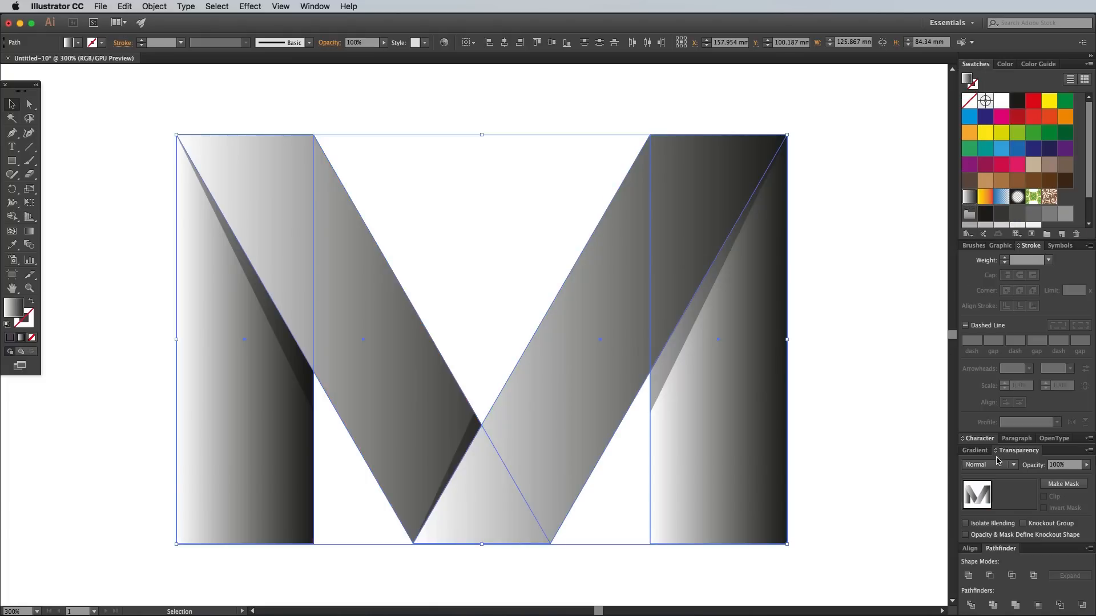
{"action": "left_click", "coordinate": [988, 465]}
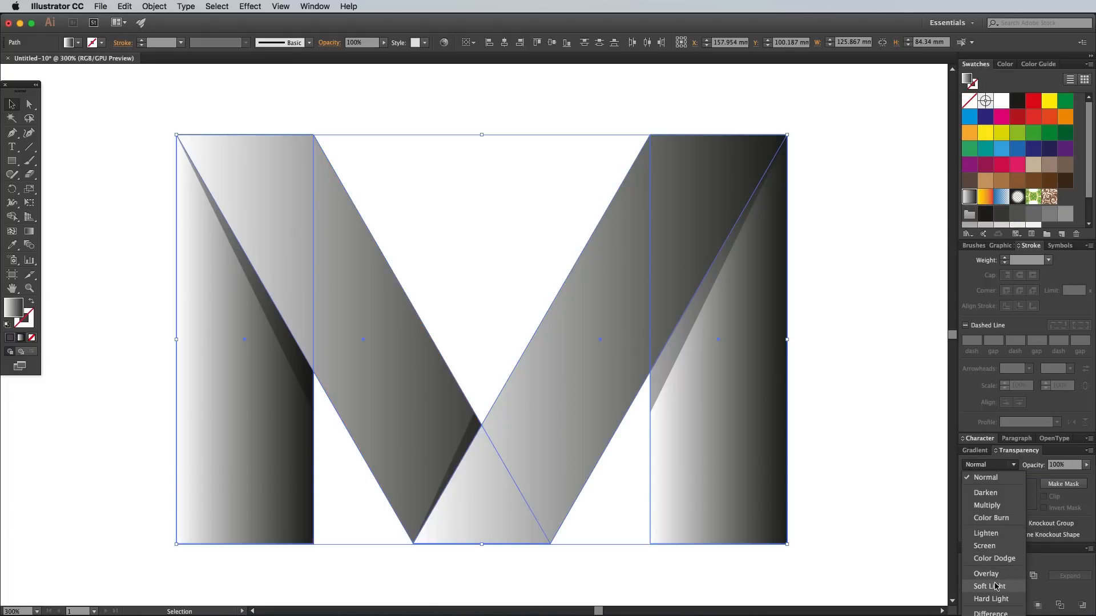
{"action": "left_click", "coordinate": [989, 585]}
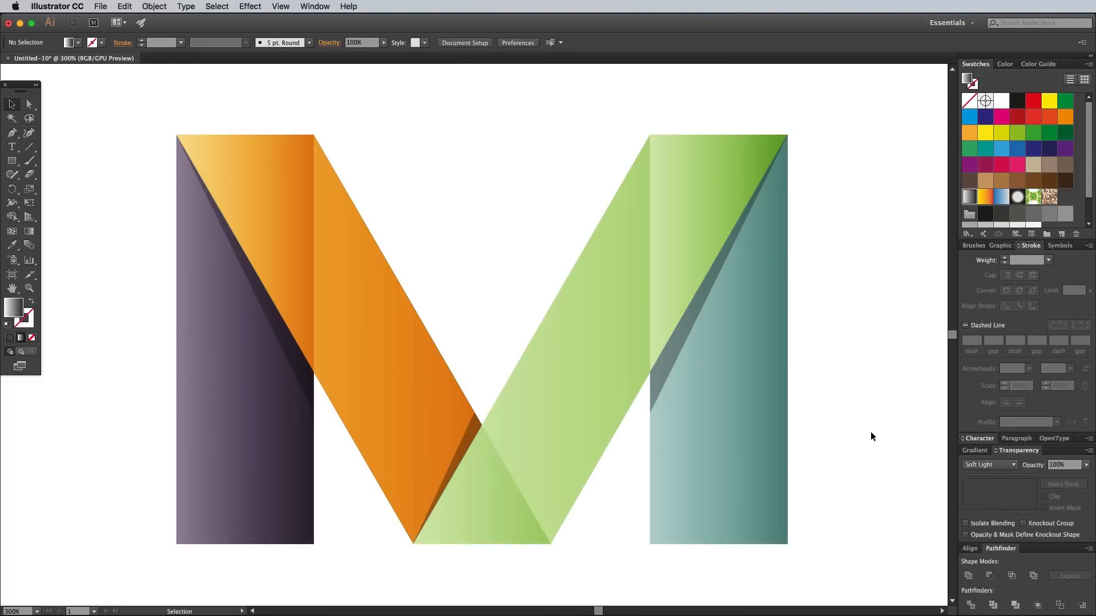
{"action": "mouse_move", "coordinate": [795, 422]}
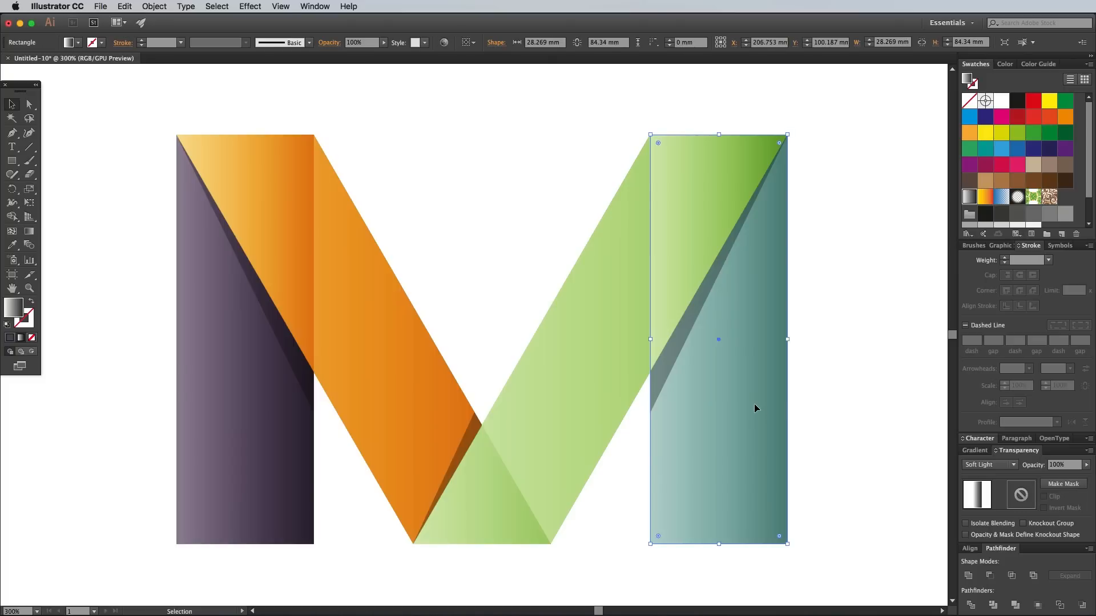
- Adjust the gradient direction on the teal, orange and purple pieces individually
{"action": "left_click", "coordinate": [29, 104]}
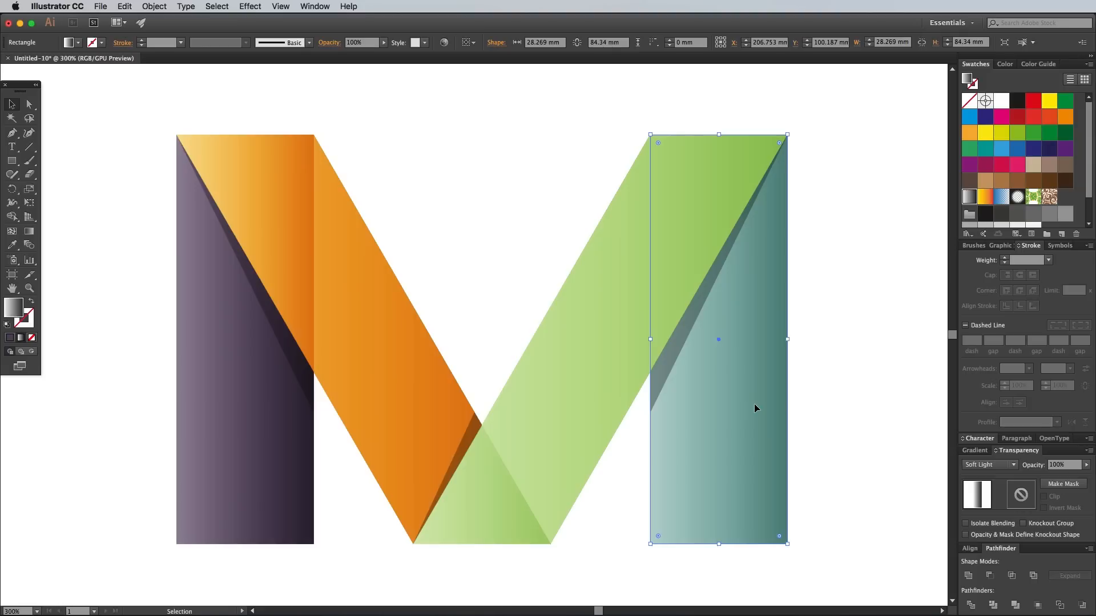
{"action": "left_click", "coordinate": [401, 367]}
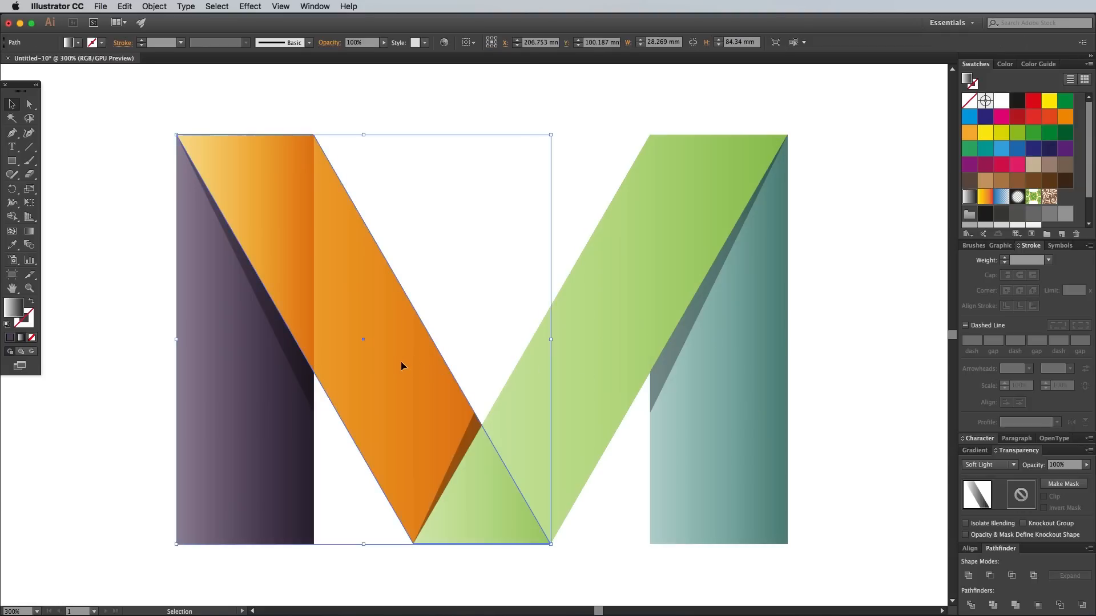
{"action": "left_click", "coordinate": [29, 104]}
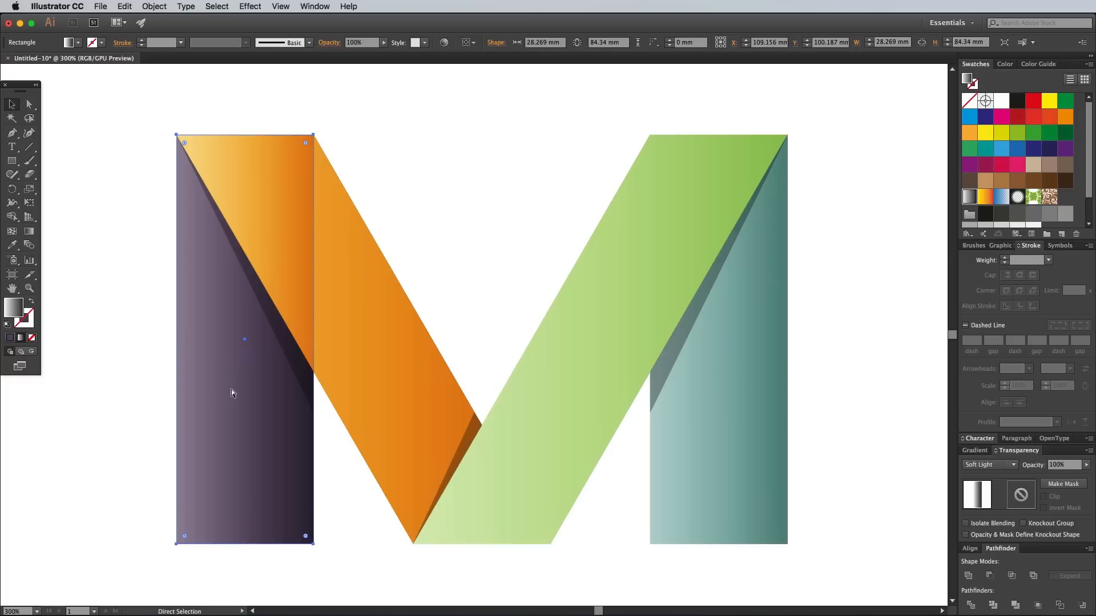
{"action": "left_click", "coordinate": [11, 104]}
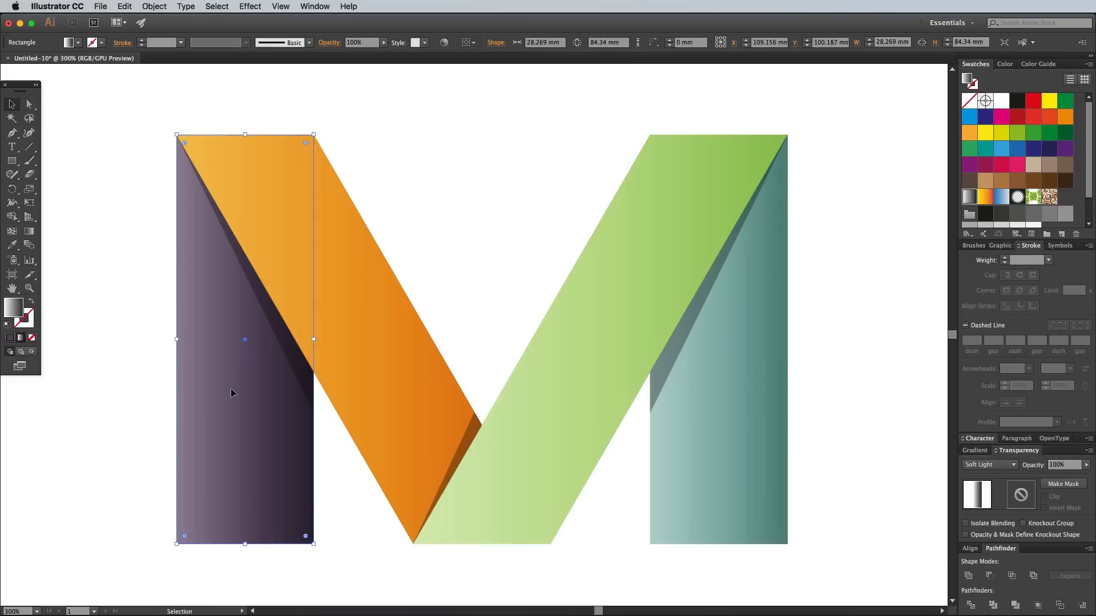
{"action": "mouse_move", "coordinate": [187, 388]}
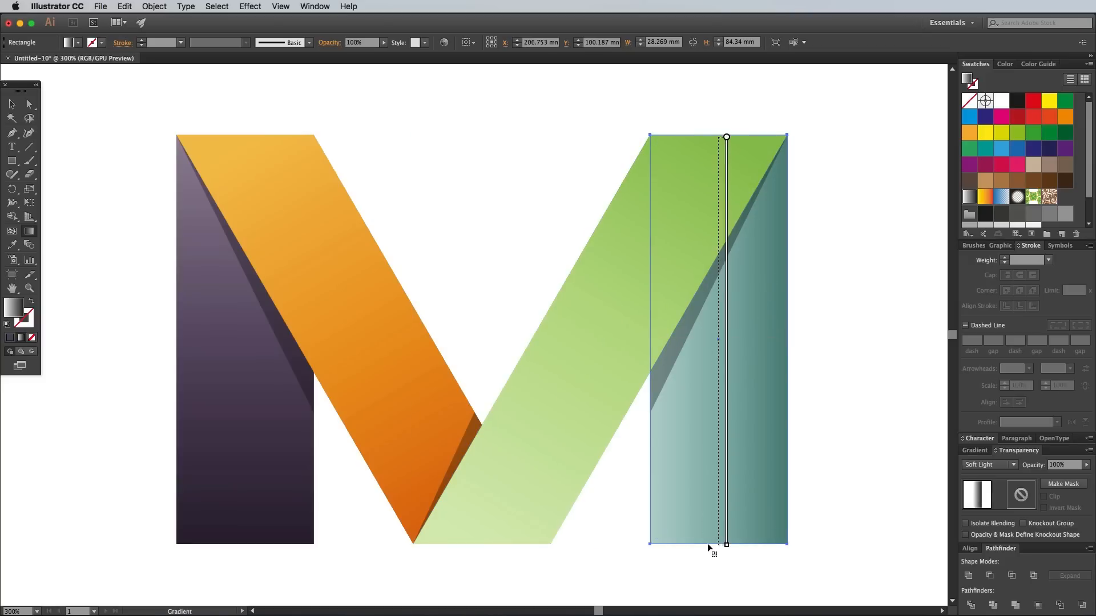
- Drag the teal bar's gradient to run top to bottom along its length
{"action": "left_click", "coordinate": [849, 455]}
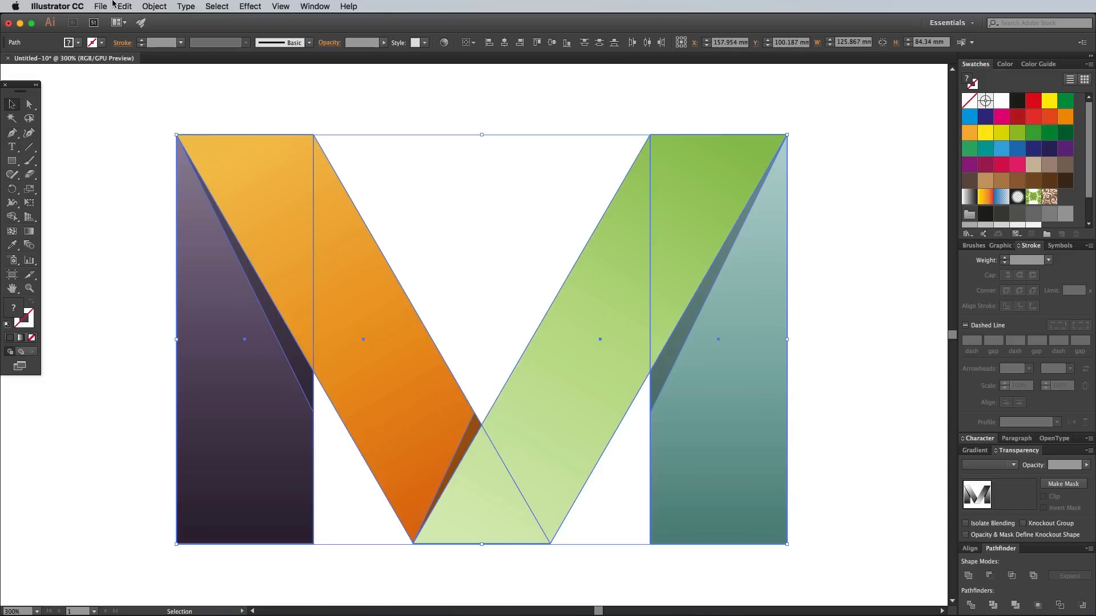
- Create a new document with CMYK colour mode for the flat-colour M copy
{"action": "left_click", "coordinate": [100, 5]}
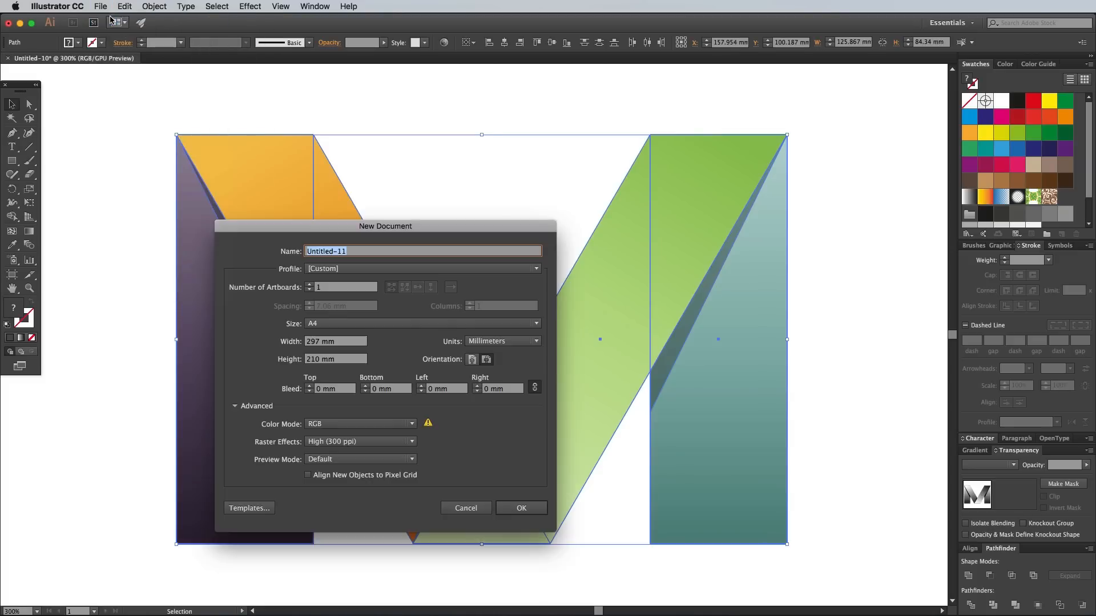
{"action": "left_click", "coordinate": [360, 424]}
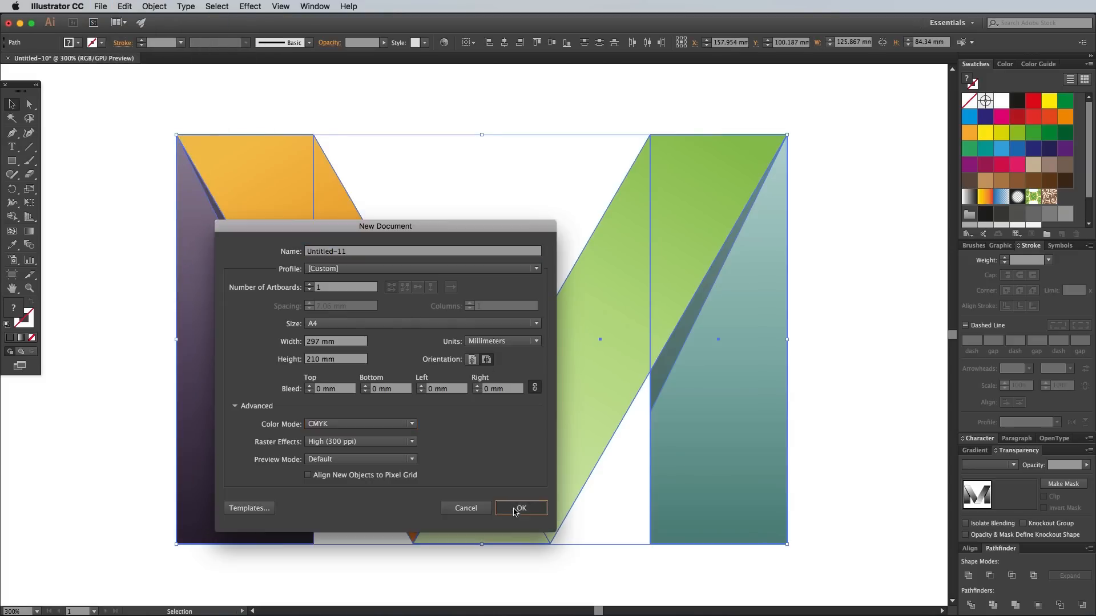
{"action": "left_click", "coordinate": [520, 508]}
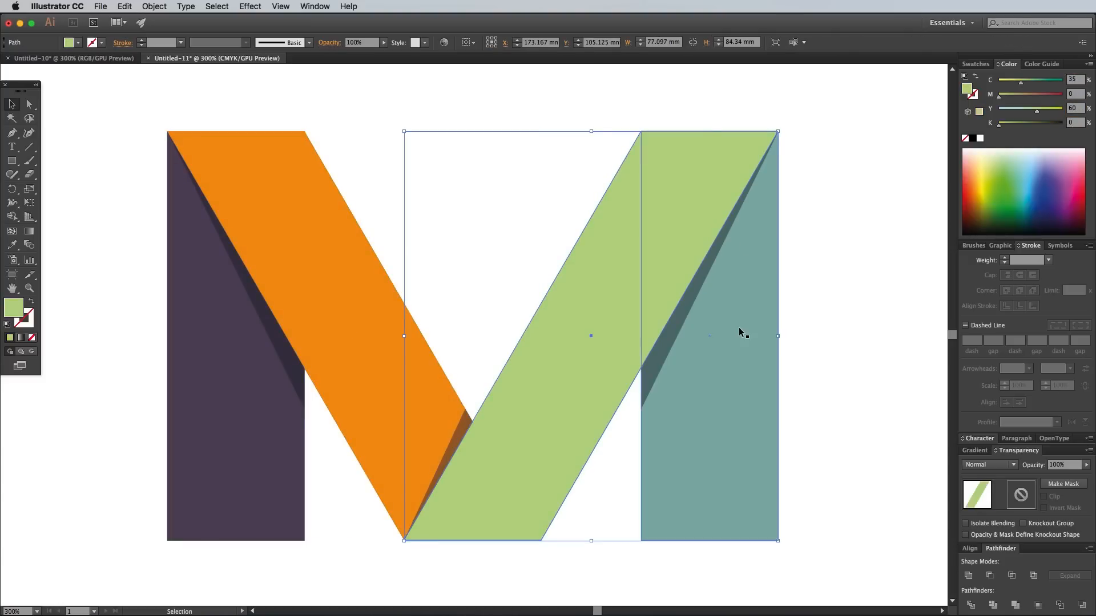
- Darken the purple and teal bars' fold shadows by sampling the bar colour and raising K
{"action": "left_click", "coordinate": [708, 336]}
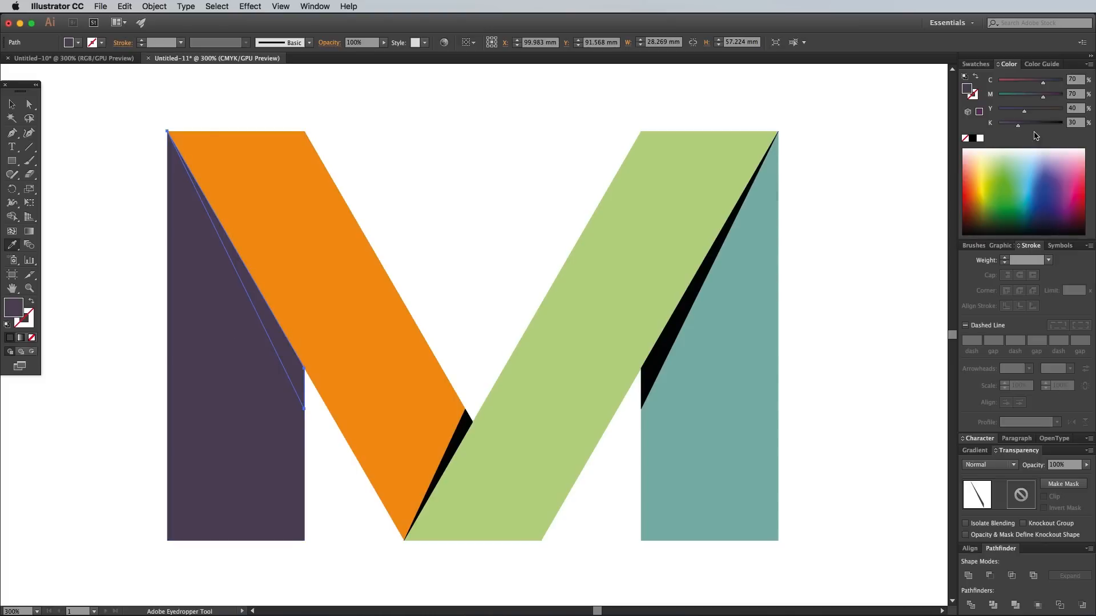
{"action": "left_click", "coordinate": [499, 397]}
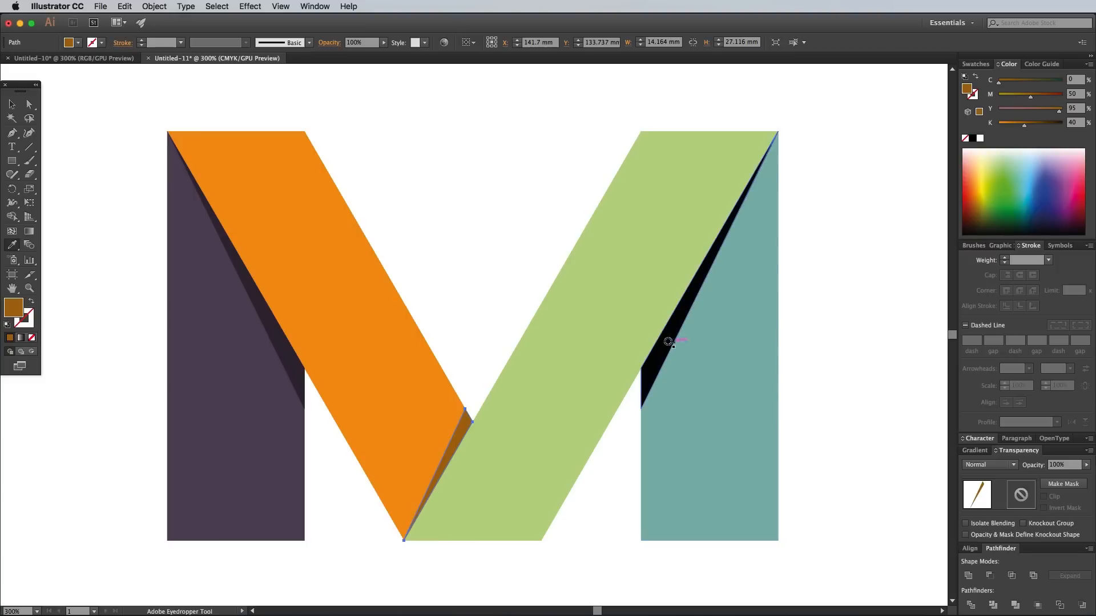
{"action": "left_click", "coordinate": [671, 341]}
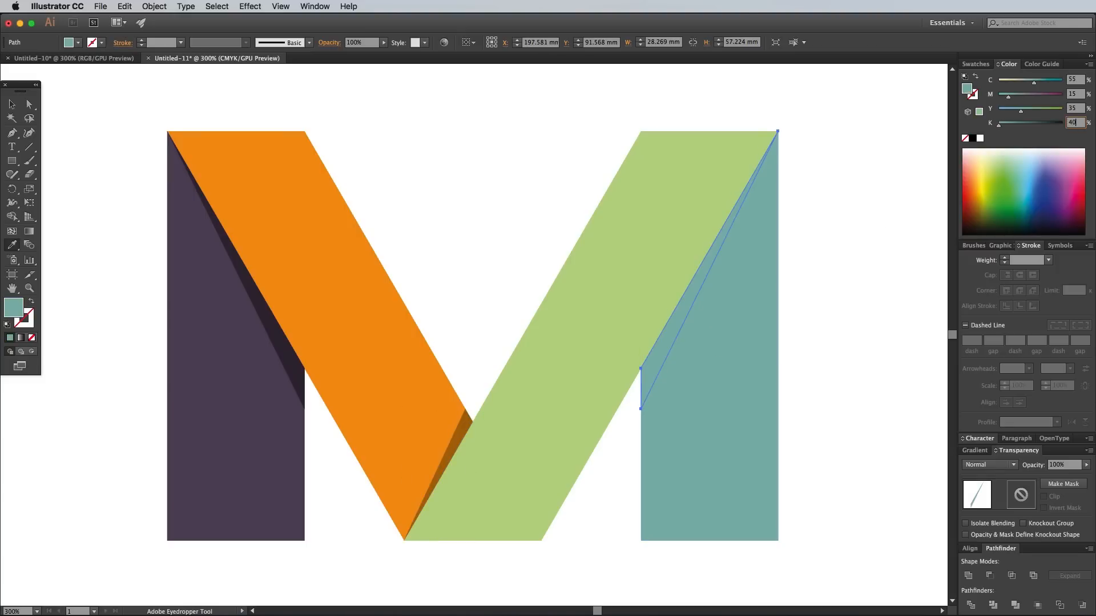
{"action": "left_click", "coordinate": [399, 181]}
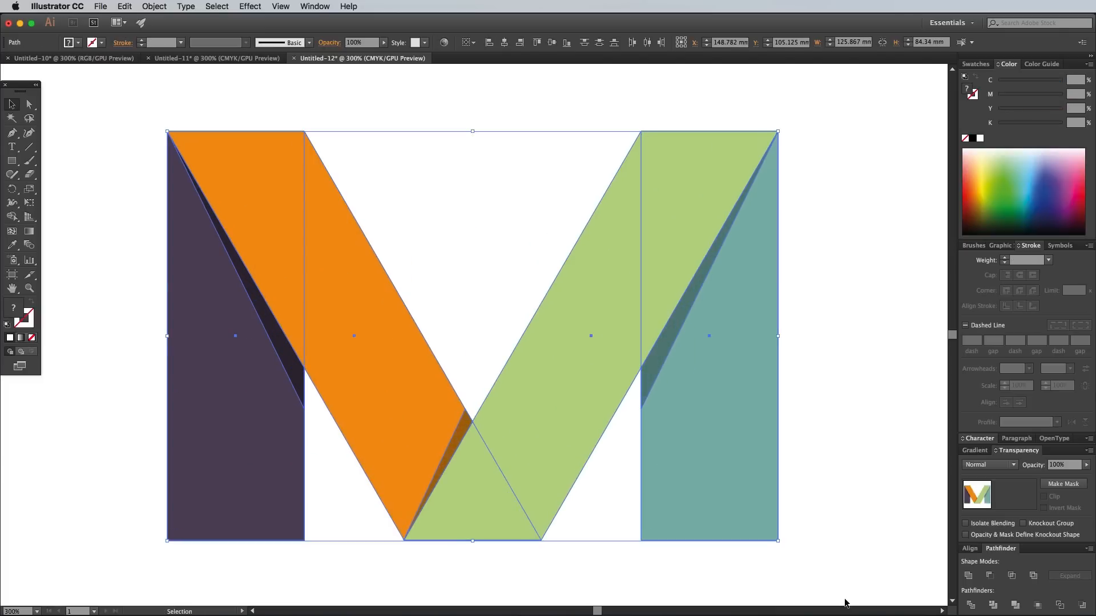
- Set the pasted M's ribbon pieces to a solid black fill
{"action": "left_click", "coordinate": [259, 421]}
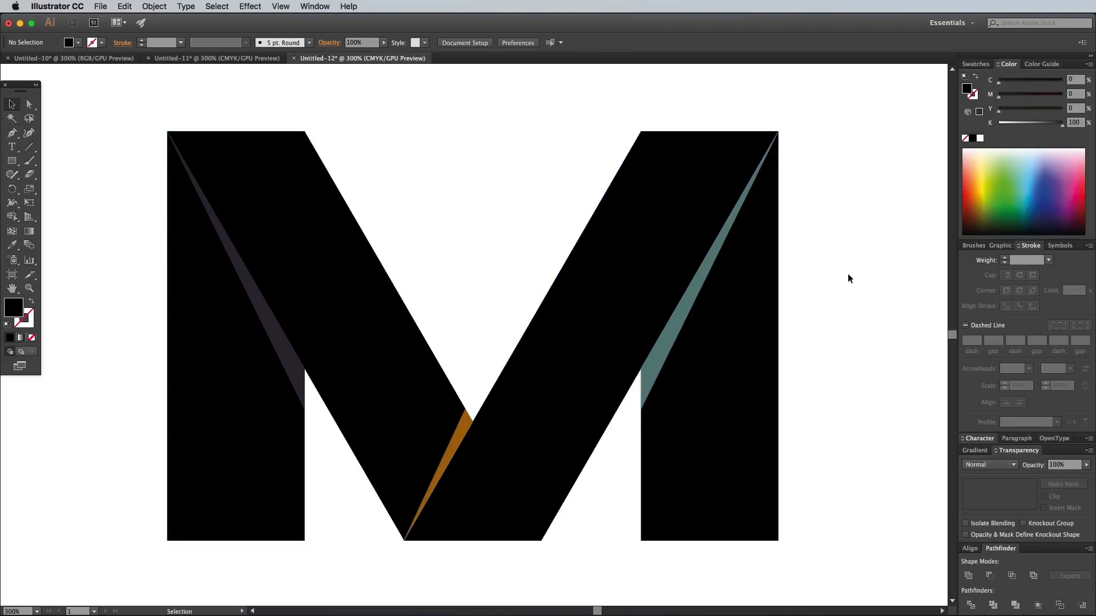
{"action": "left_click", "coordinate": [285, 356]}
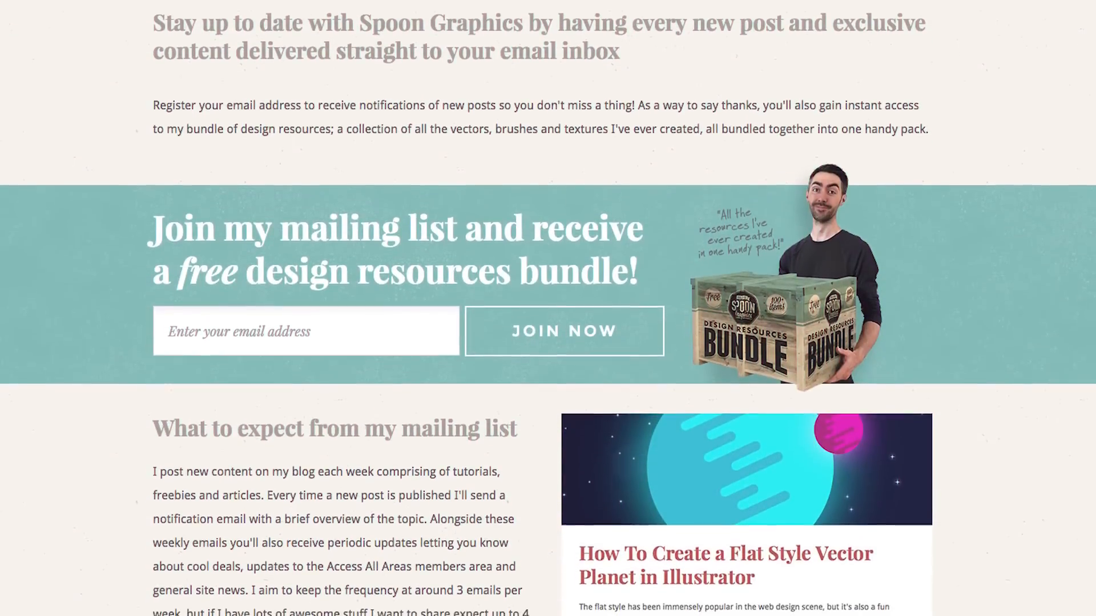
- Scroll down the Spoon Graphics mailing-list page to the design resources bundle offer
{"action": "scroll", "scroll_direction": "down", "scroll_amount": 3}
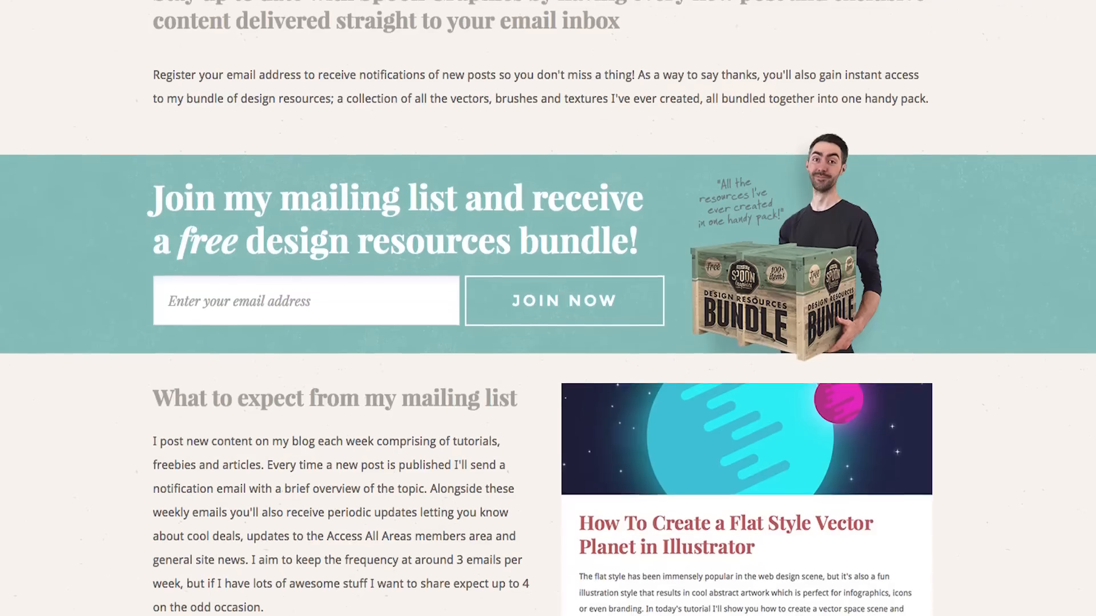